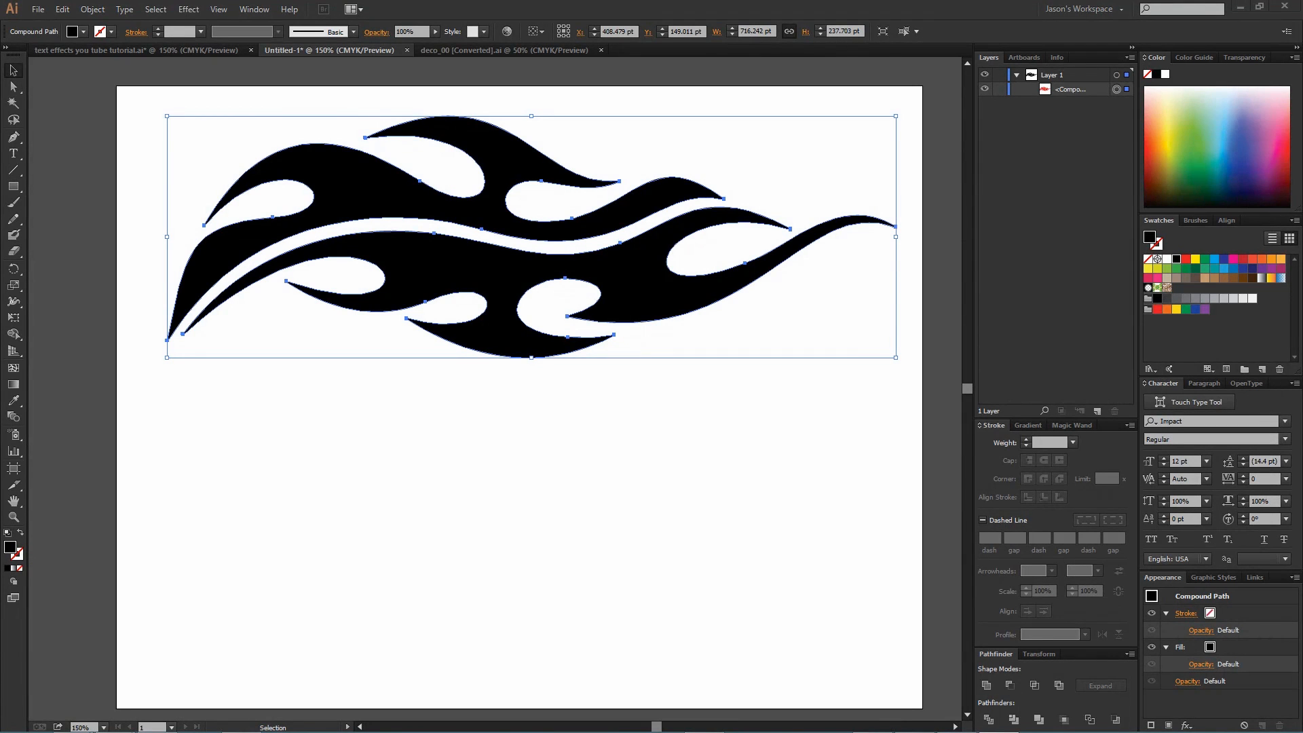
{"action": "mouse_move", "coordinate": [1251, 700]}
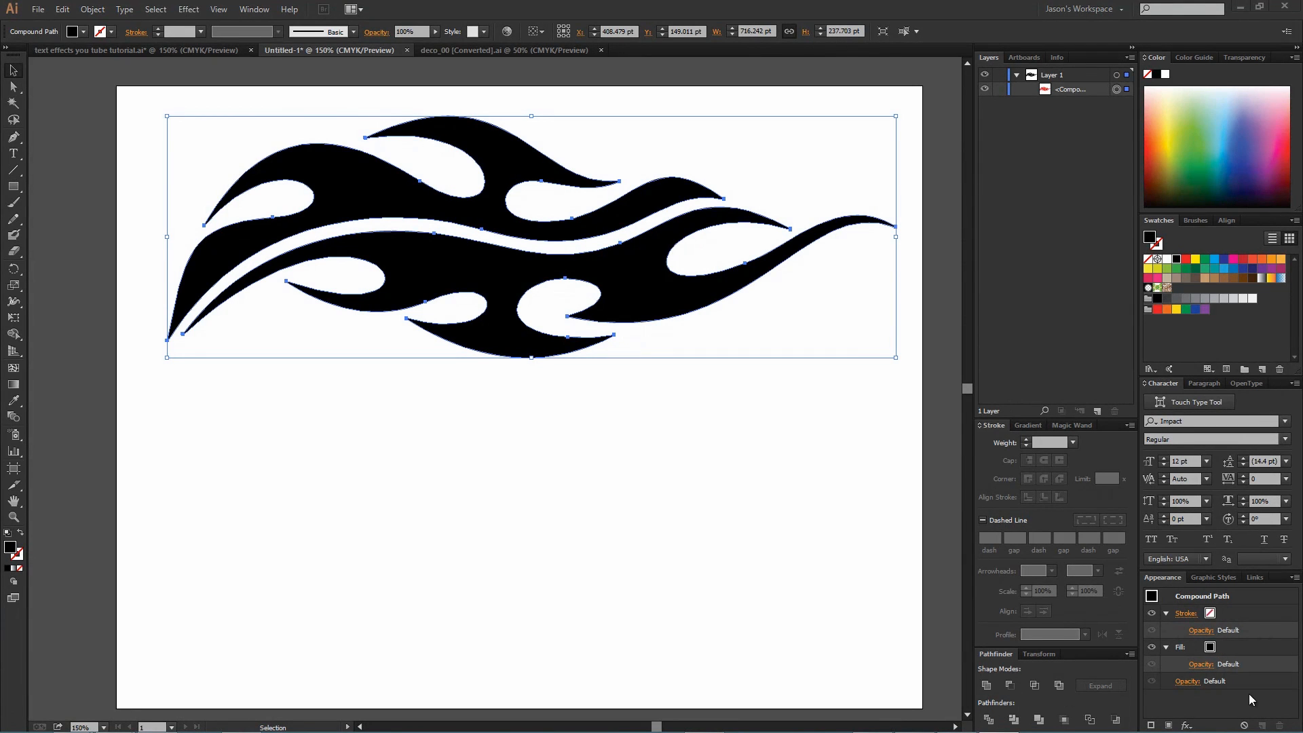
{"action": "mouse_move", "coordinate": [789, 475]}
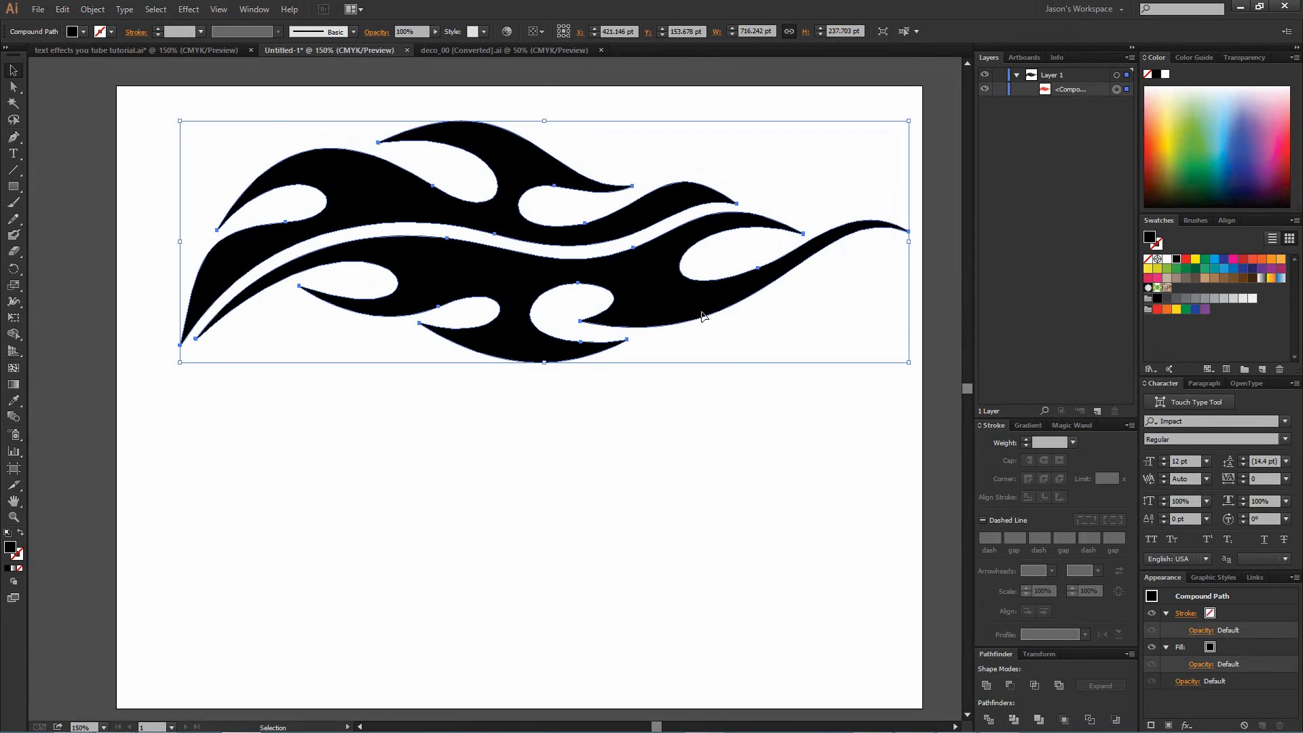
- Deselect the nudged black flame shape by clicking an empty artboard area
{"action": "left_click", "coordinate": [866, 480]}
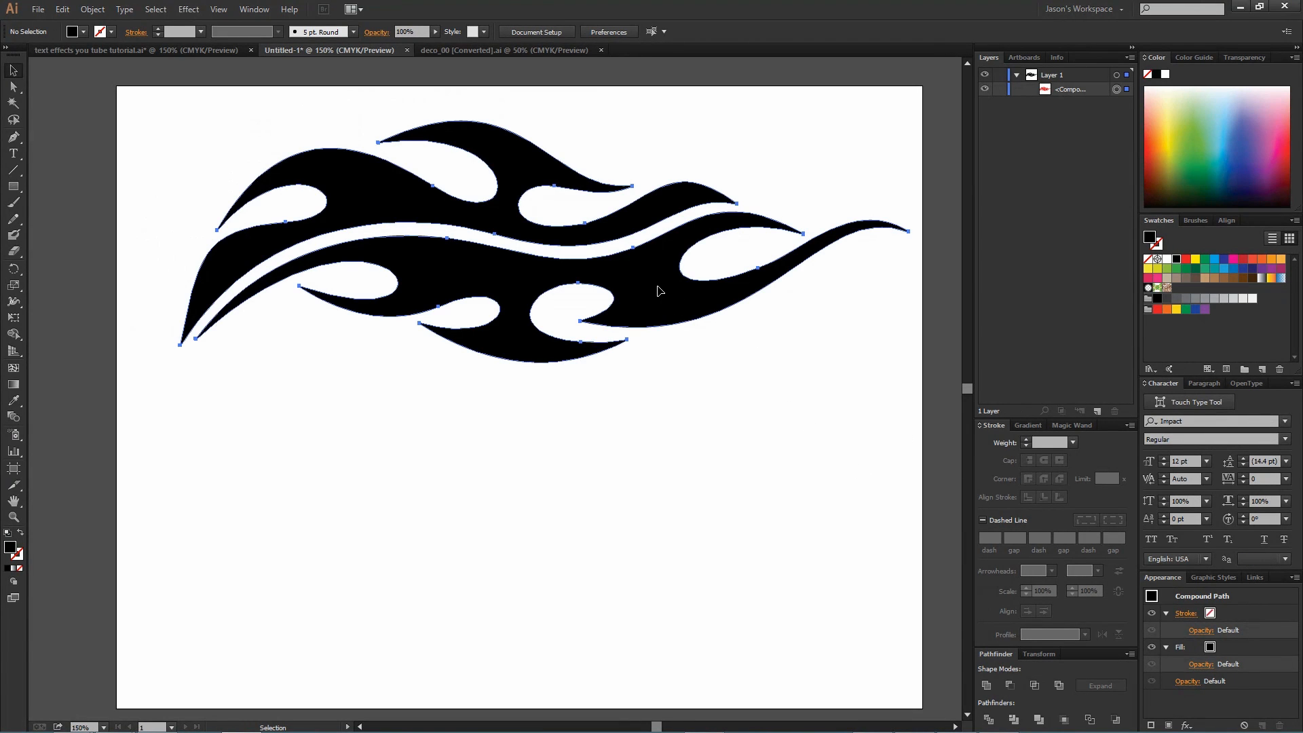
- Select the flame and Alt-drag a copy below the original
{"action": "left_click", "coordinate": [657, 295]}
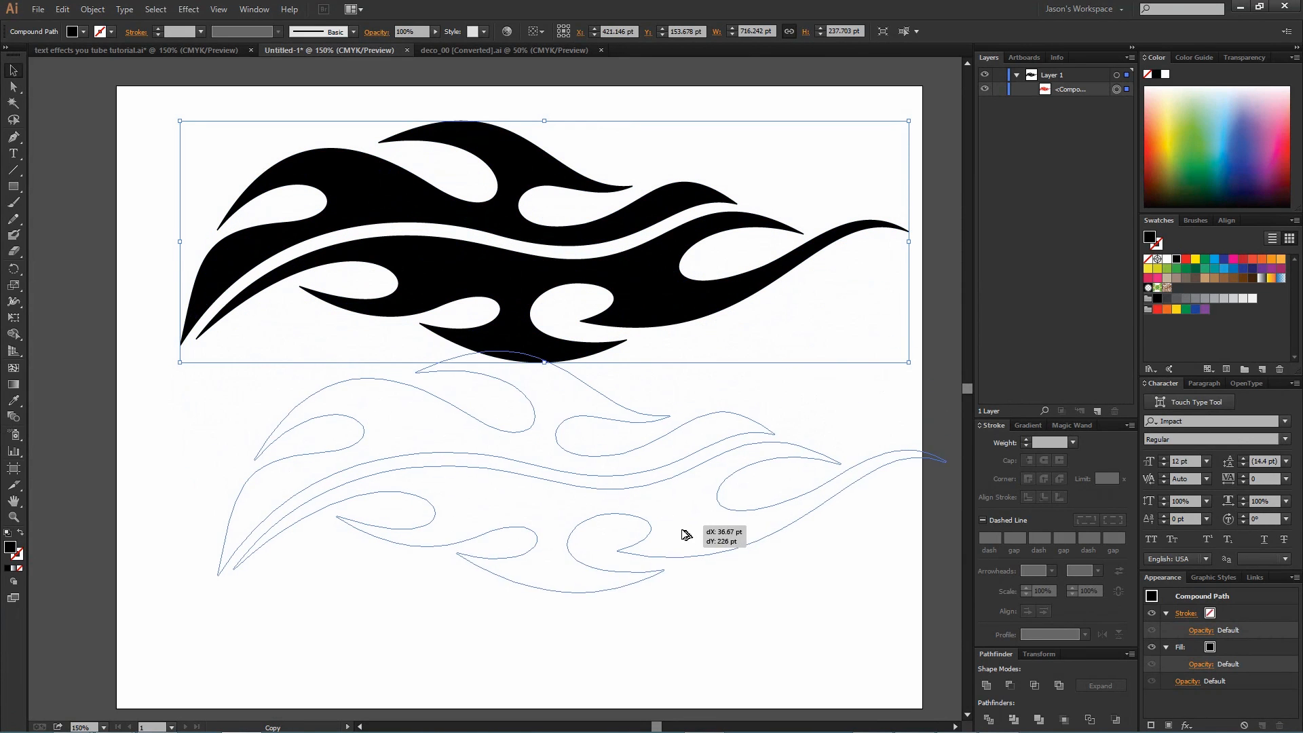
{"action": "left_click_drag", "start_coordinate": [682, 532], "coordinate": [665, 573]}
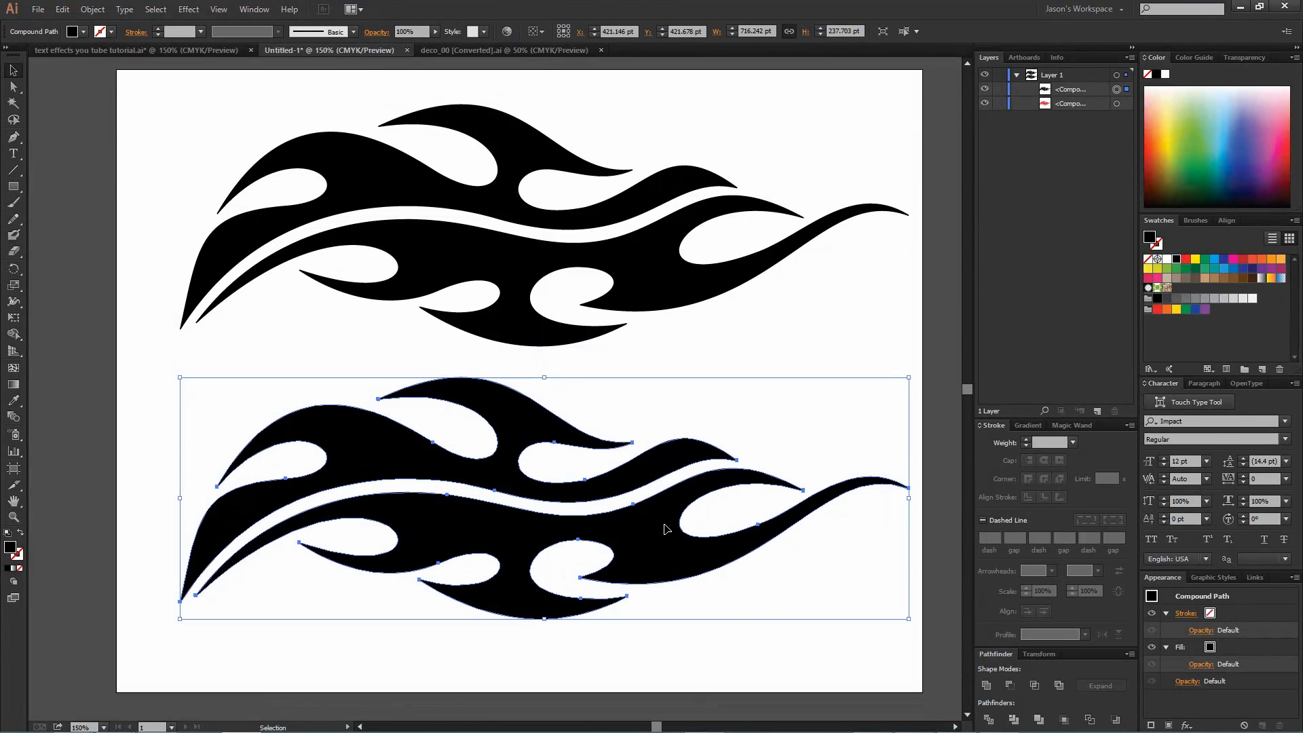
{"action": "mouse_move", "coordinate": [826, 458]}
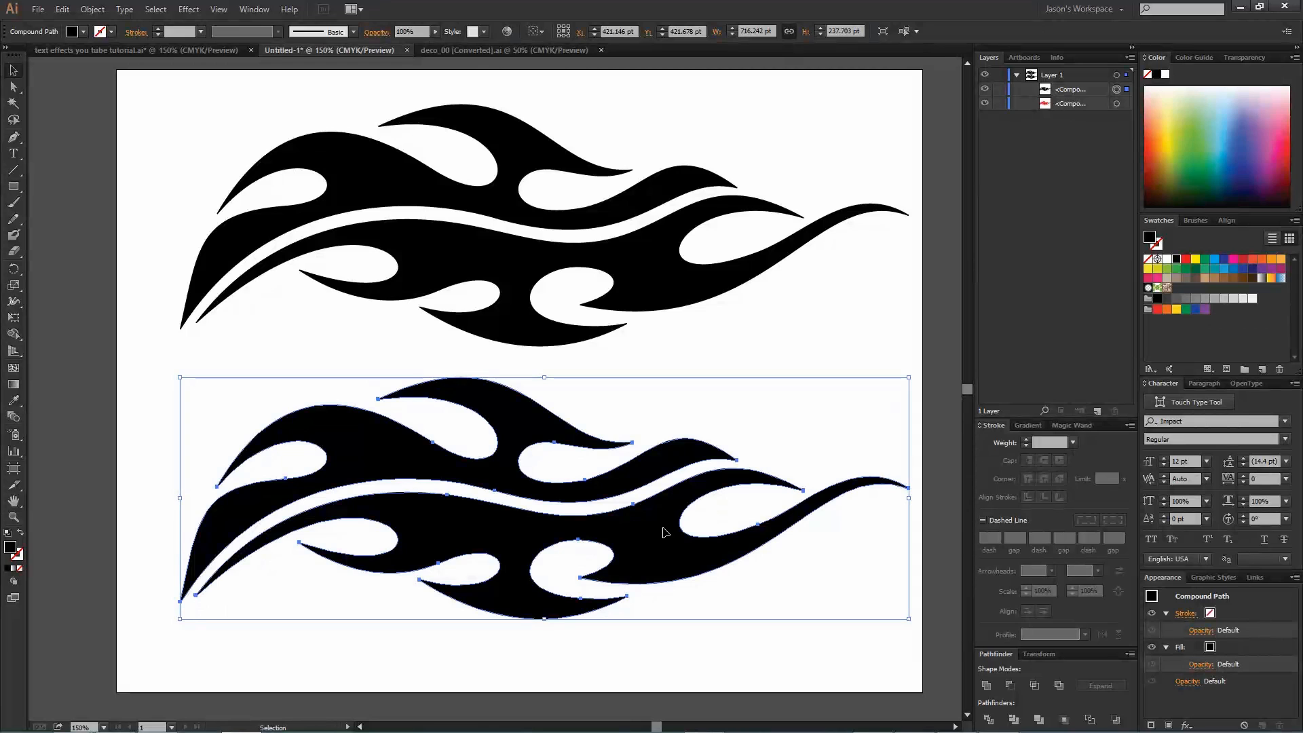
{"action": "mouse_move", "coordinate": [629, 513]}
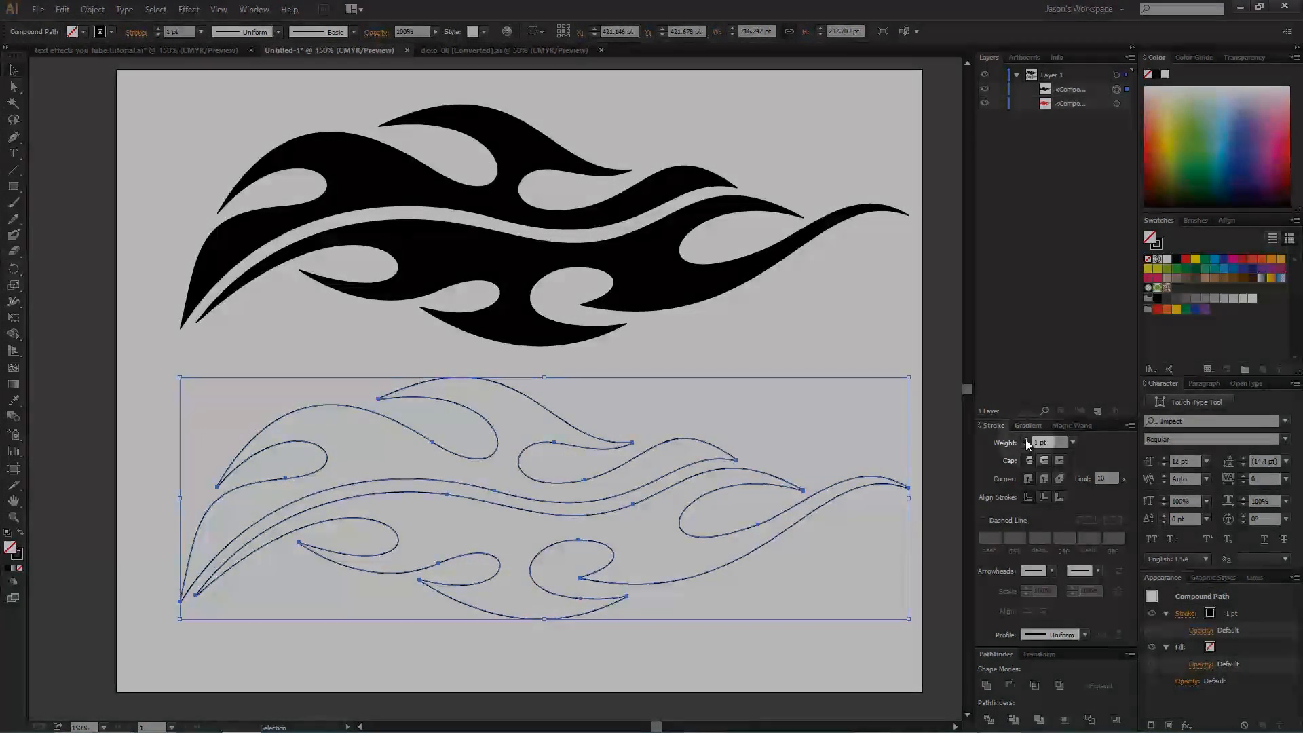
- Set the lower flame copy's stroke weight to 6 pt, then deselect it
{"action": "type", "text": "5 pt"}
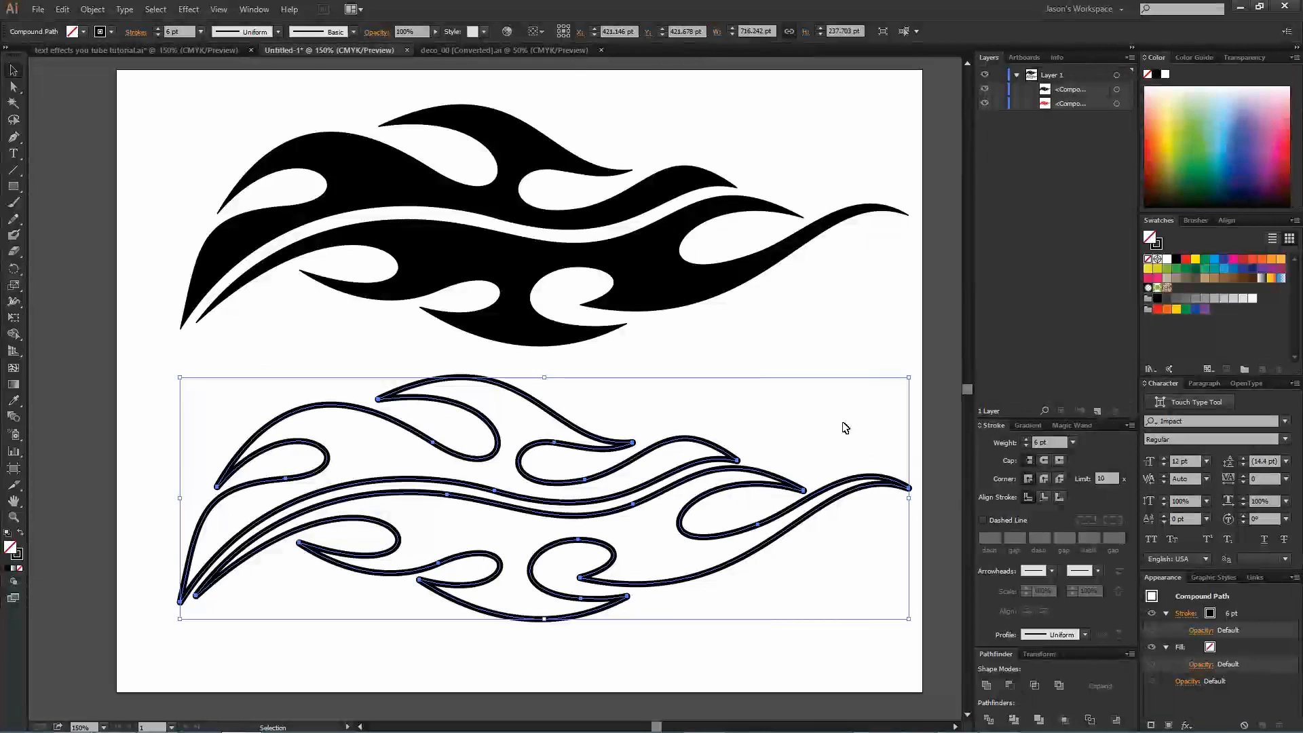
{"action": "left_click", "coordinate": [218, 9]}
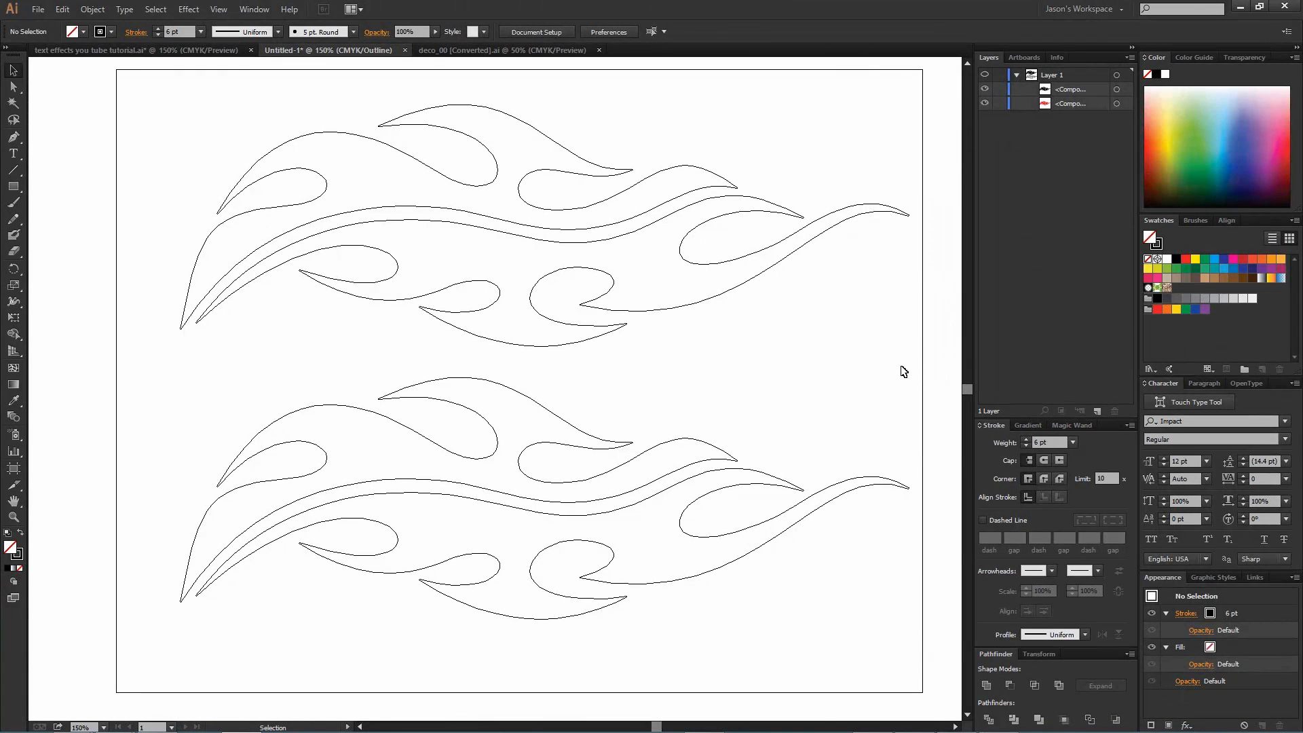
{"action": "mouse_move", "coordinate": [819, 370]}
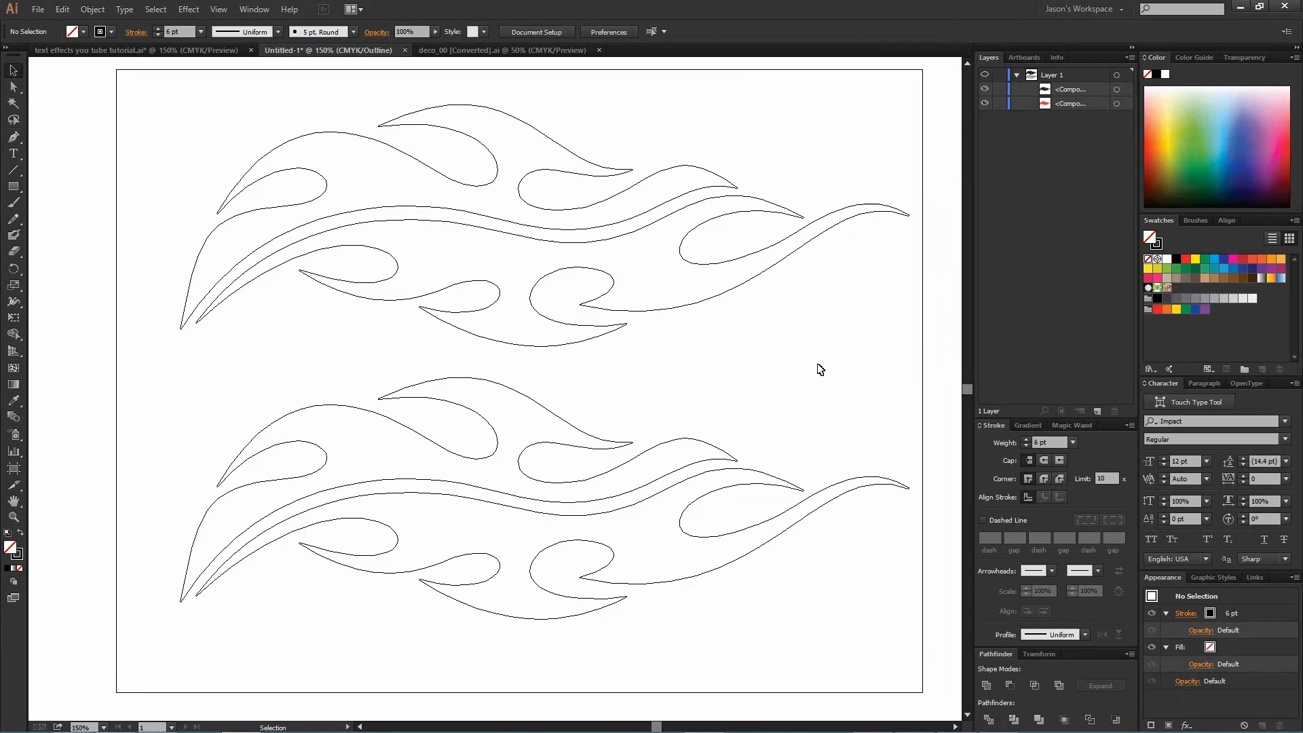
{"action": "mouse_move", "coordinate": [744, 381]}
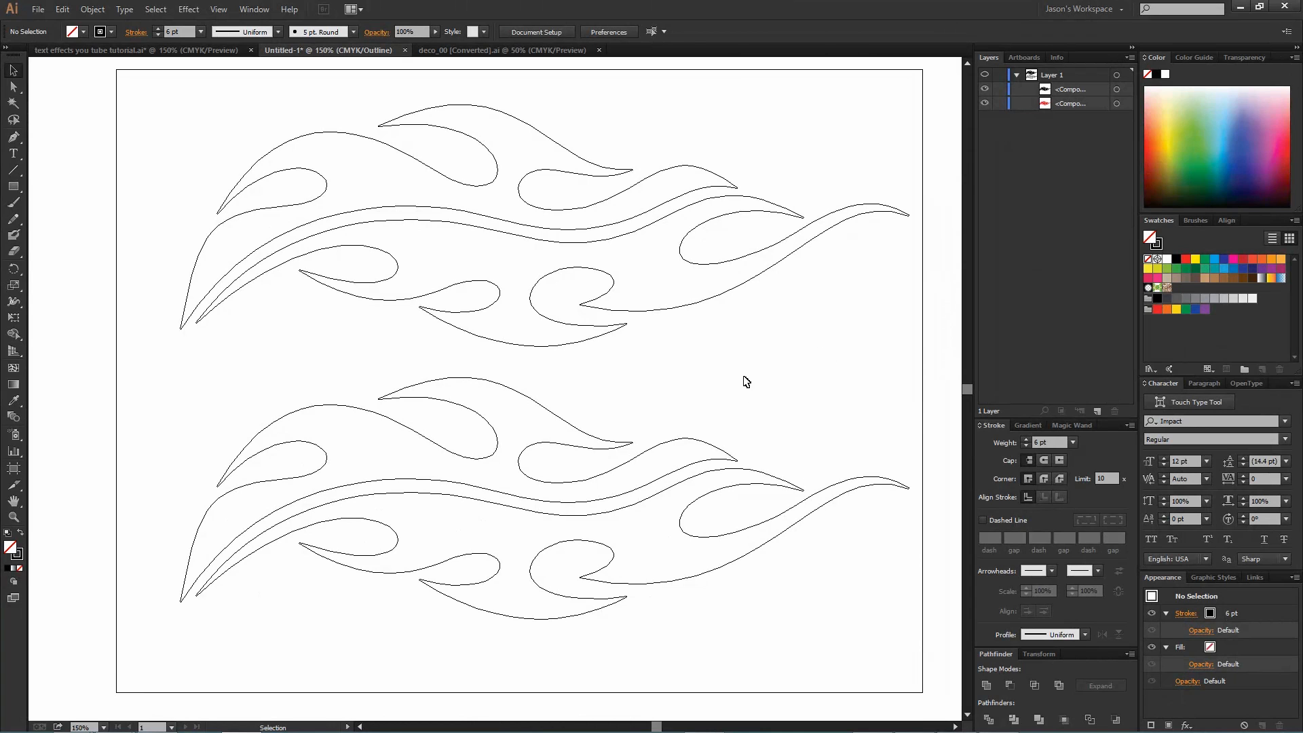
{"action": "mouse_move", "coordinate": [535, 408]}
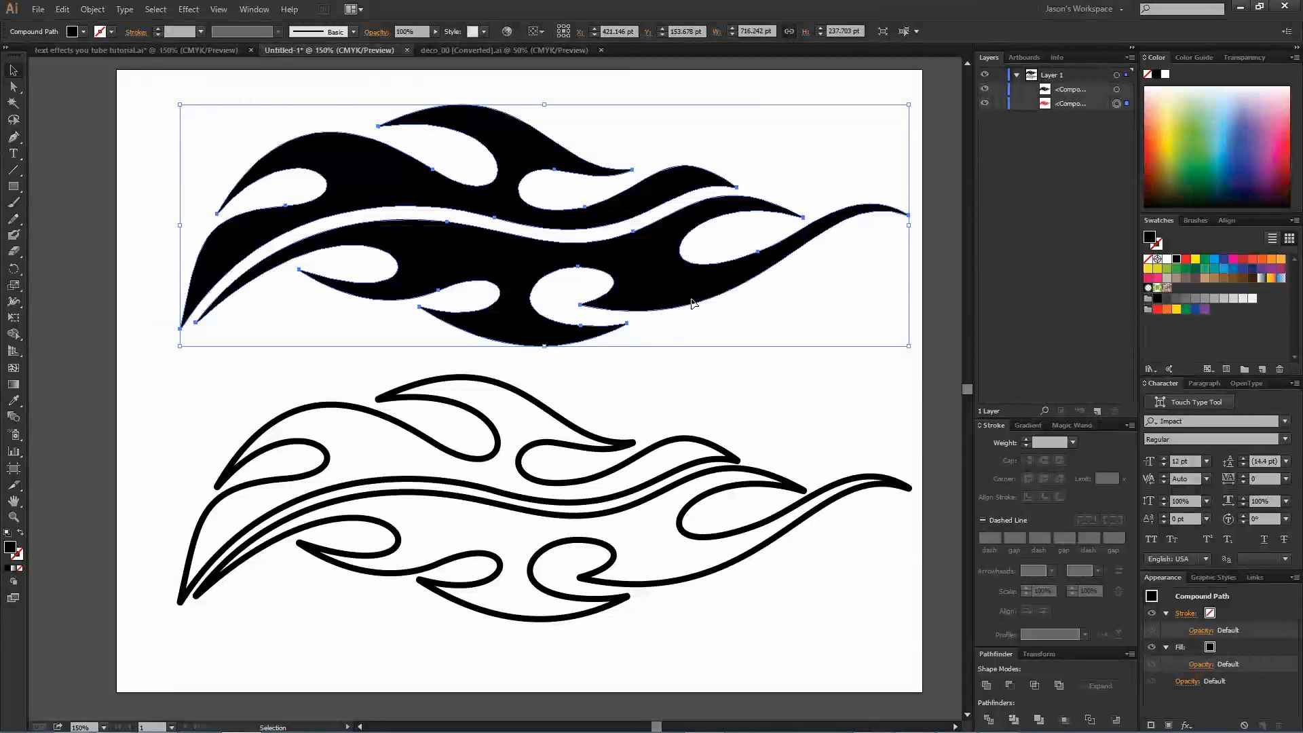
{"action": "left_click", "coordinate": [711, 477]}
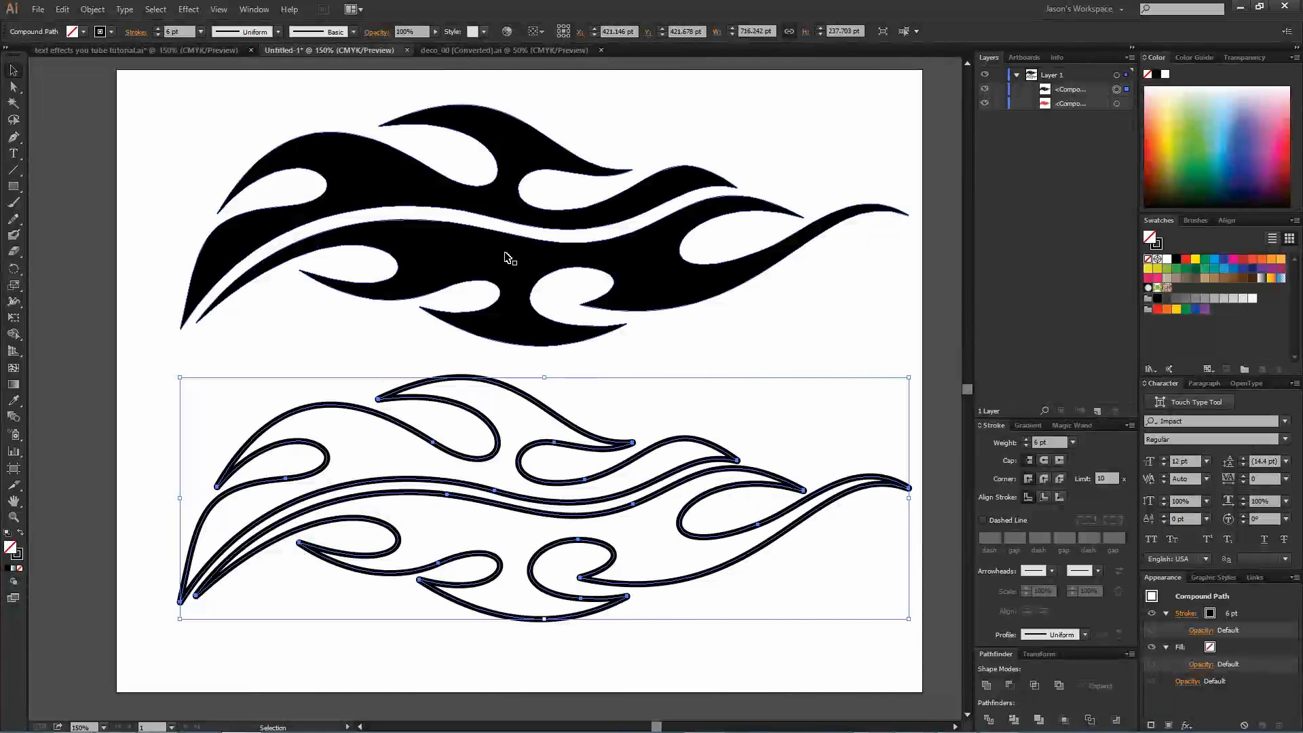
{"action": "left_click", "coordinate": [93, 9]}
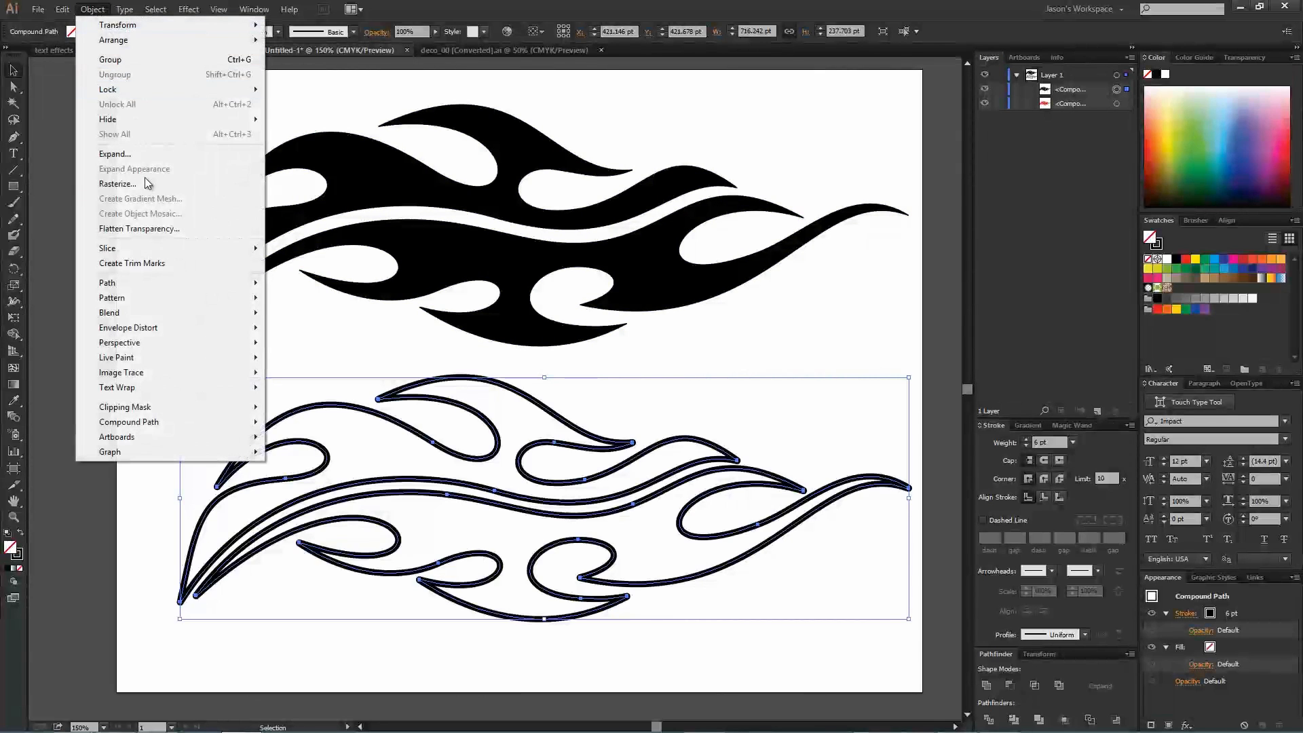
{"action": "mouse_move", "coordinate": [114, 154]}
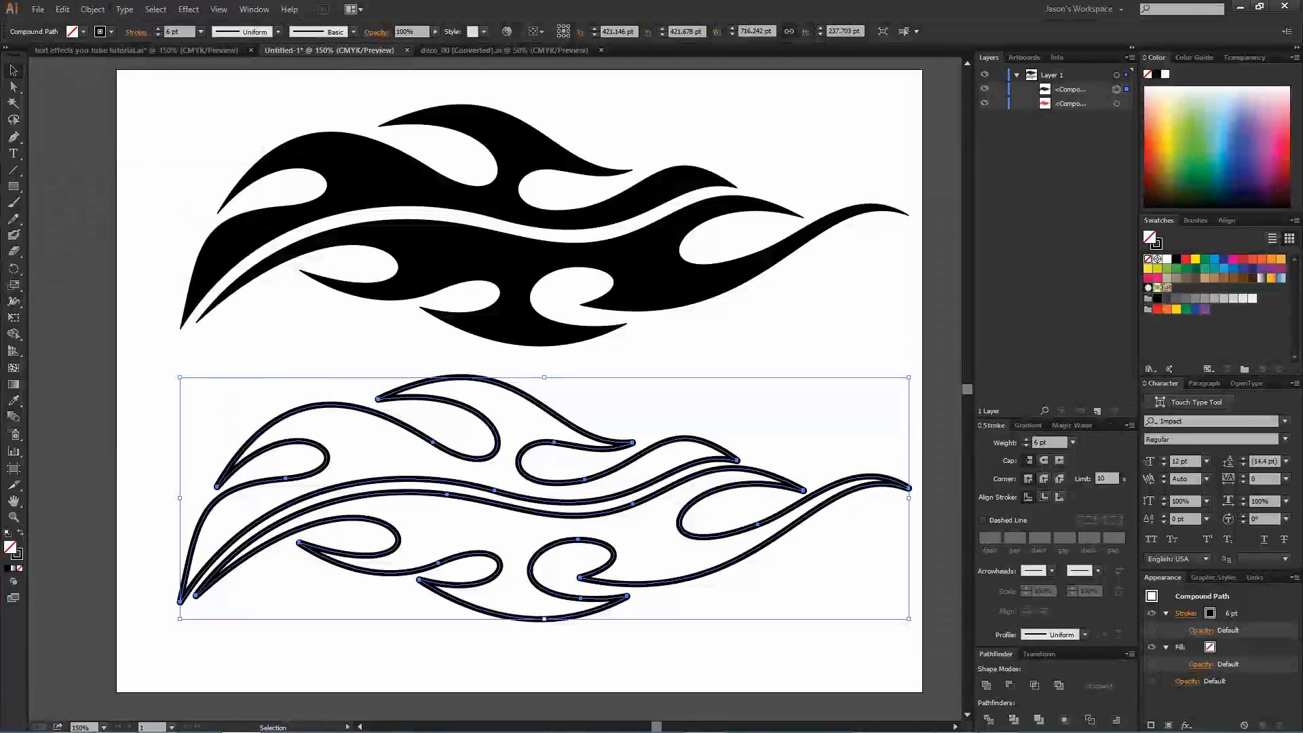
- Expand only the lower flame's stroke into a shape, then create a new Letter document
{"action": "left_click", "coordinate": [91, 8]}
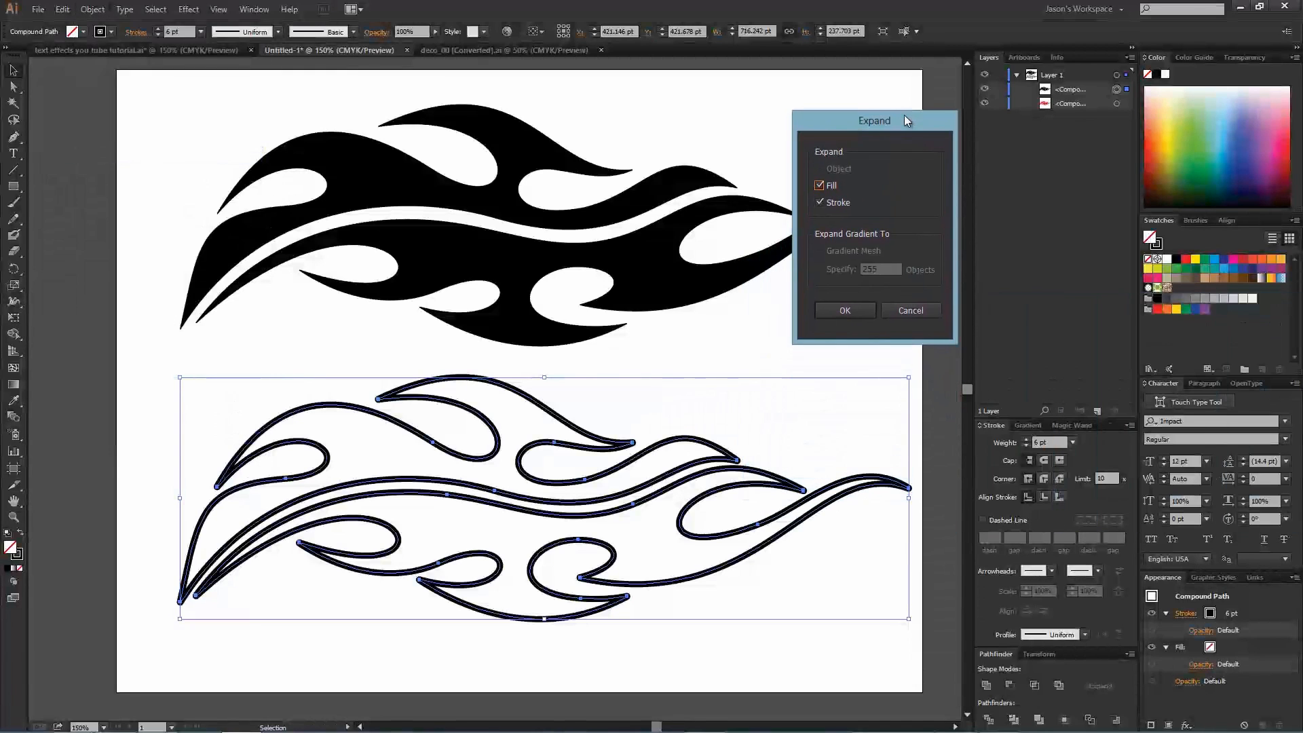
{"action": "left_click", "coordinate": [820, 203]}
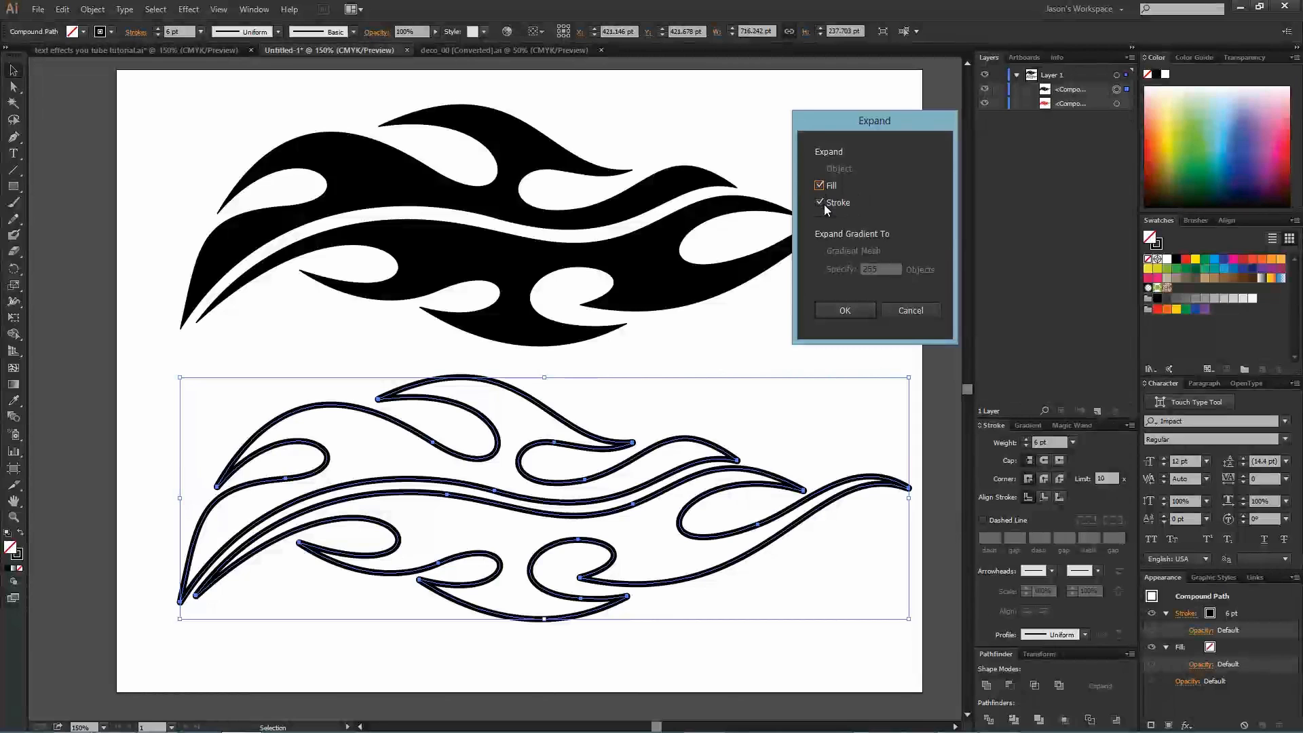
{"action": "left_click", "coordinate": [820, 184]}
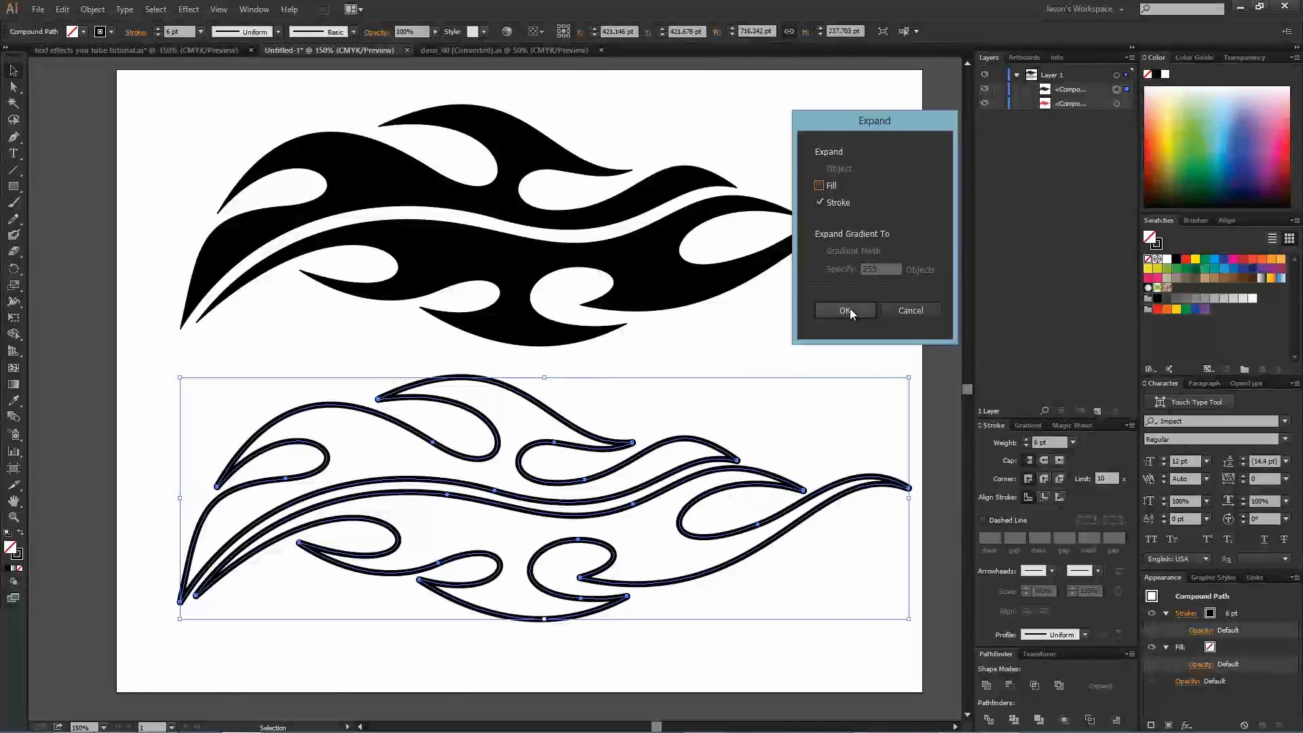
{"action": "left_click", "coordinate": [845, 310]}
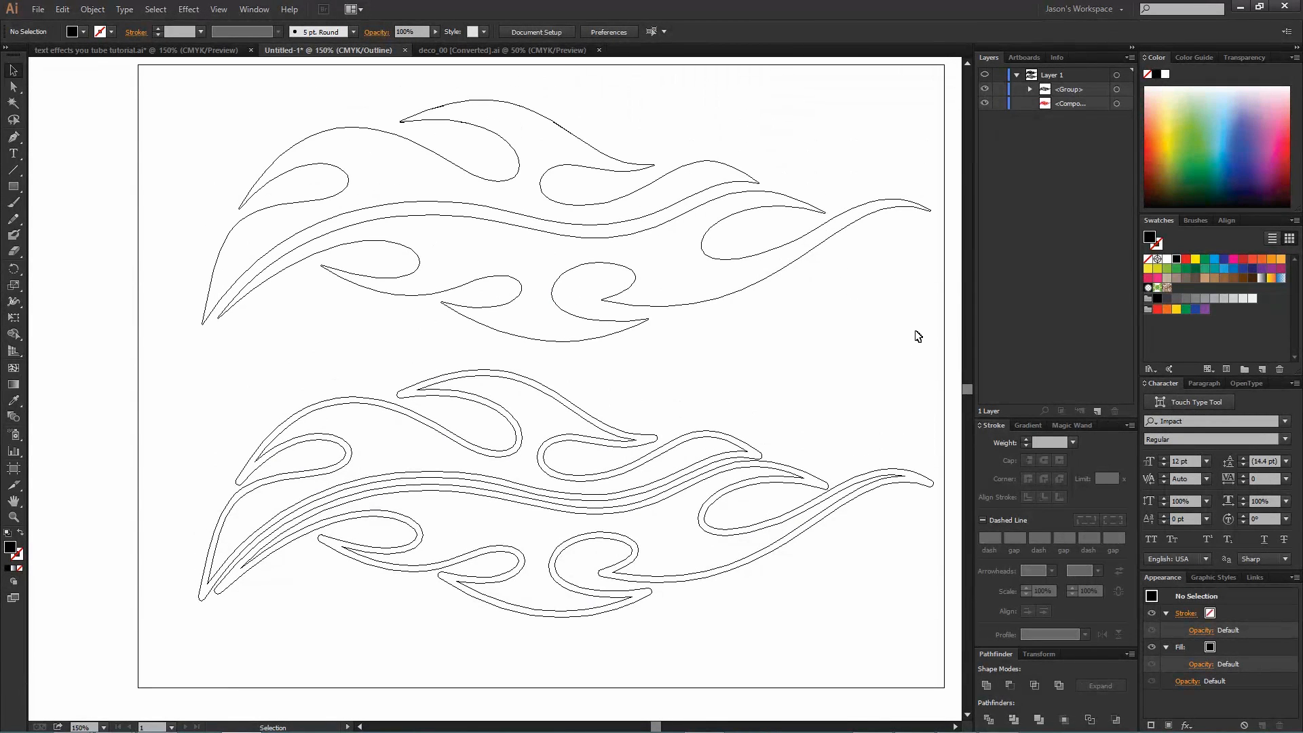
{"action": "mouse_move", "coordinate": [540, 638]}
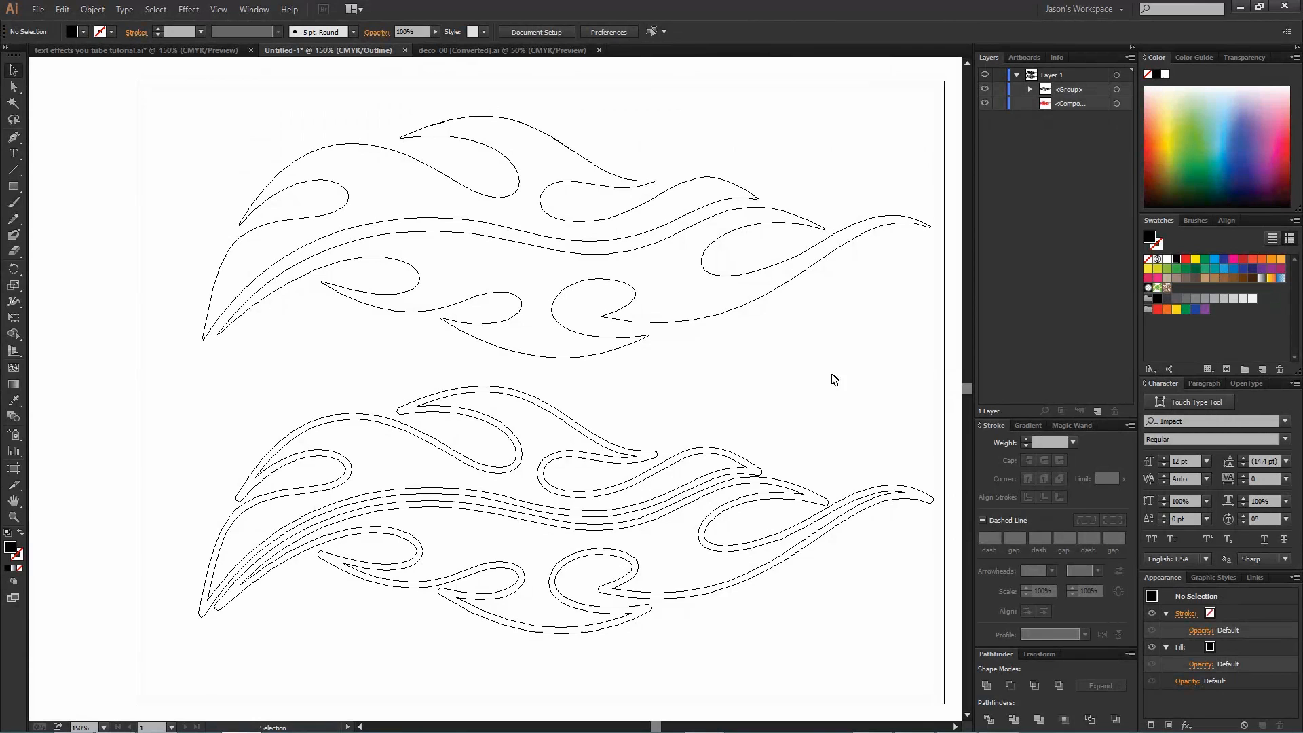
{"action": "mouse_move", "coordinate": [596, 538]}
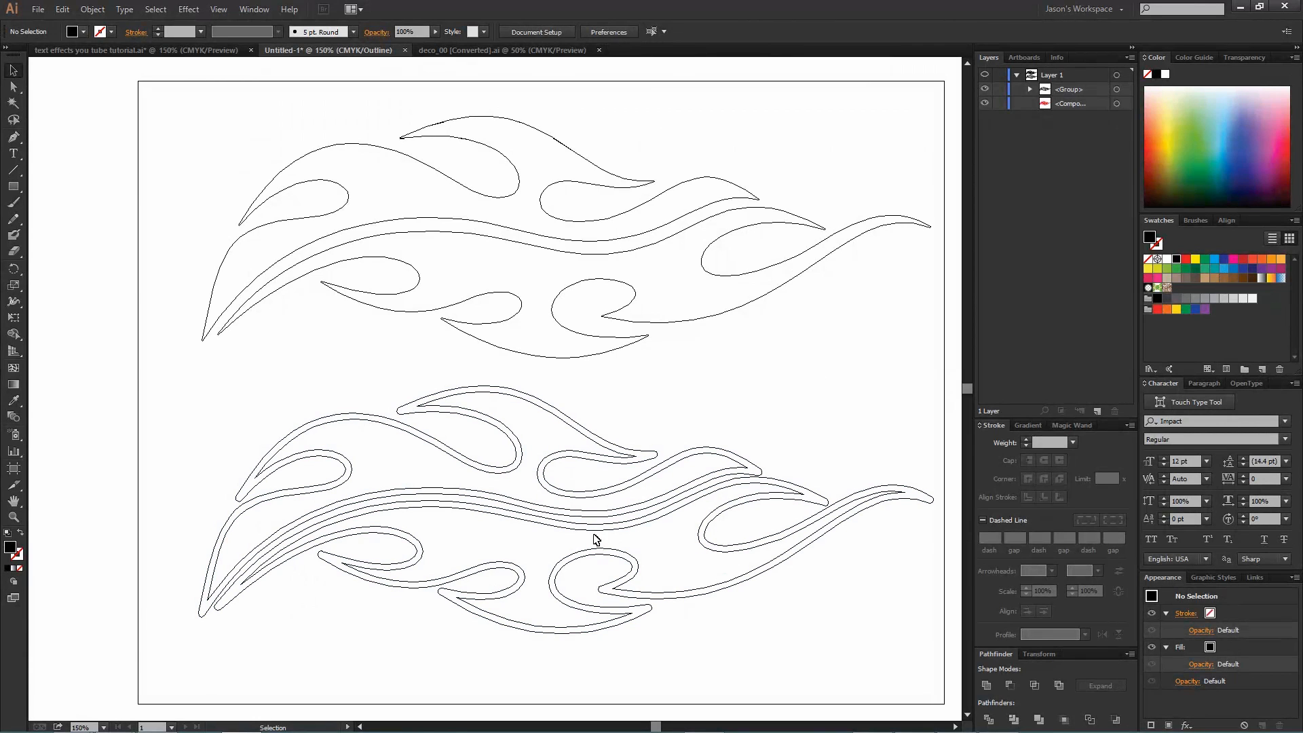
{"action": "mouse_move", "coordinate": [492, 540]}
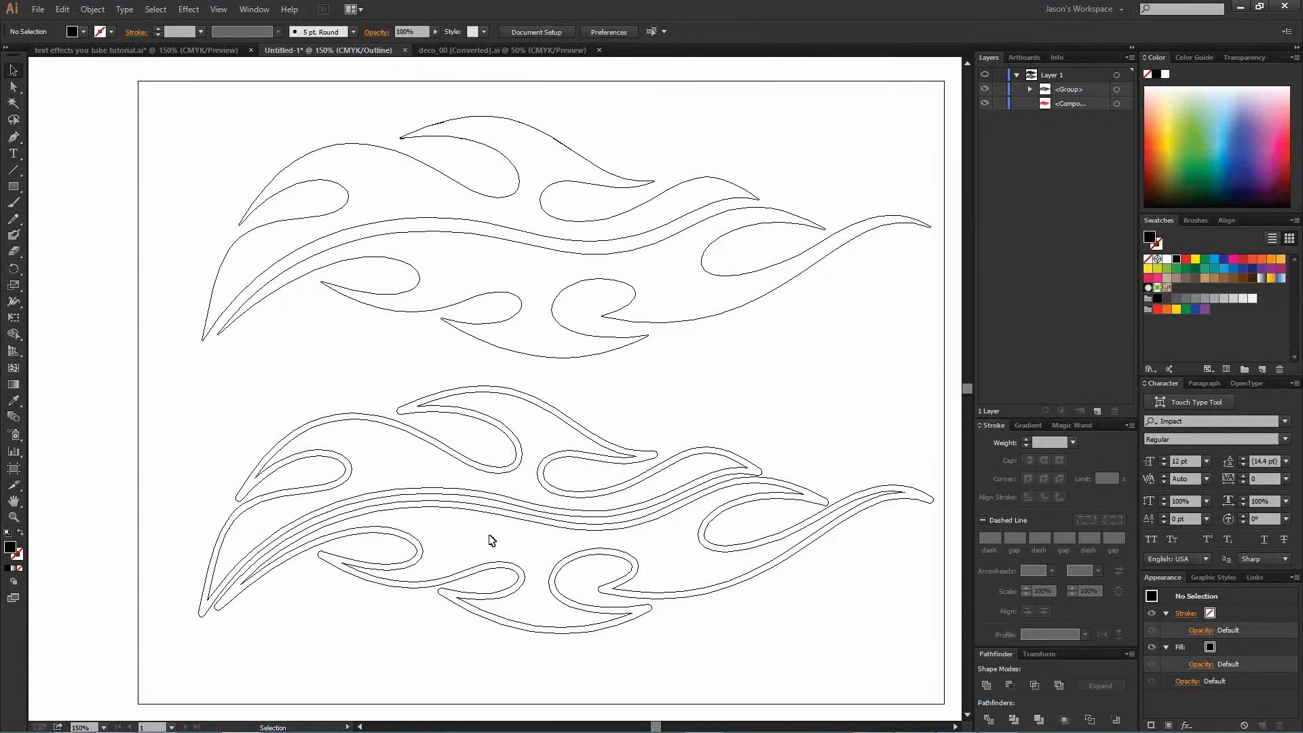
{"action": "mouse_move", "coordinate": [676, 621]}
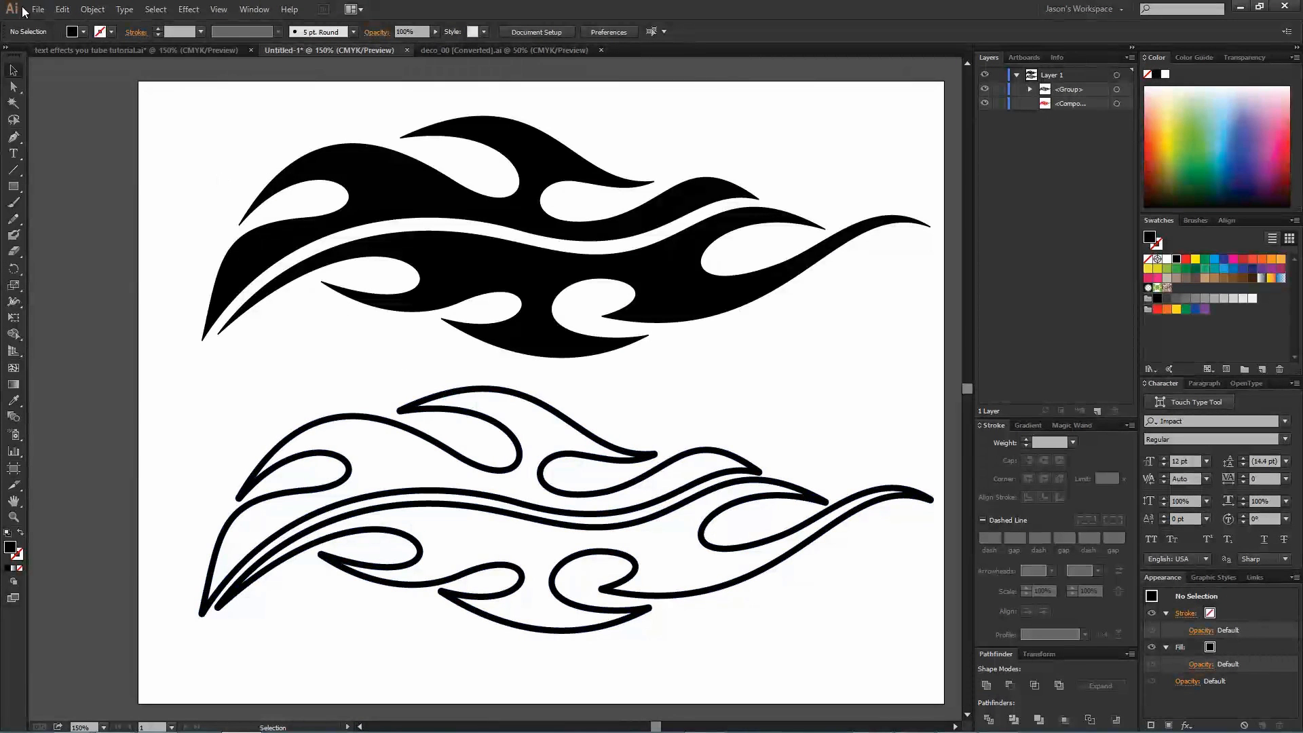
{"action": "mouse_move", "coordinate": [695, 375]}
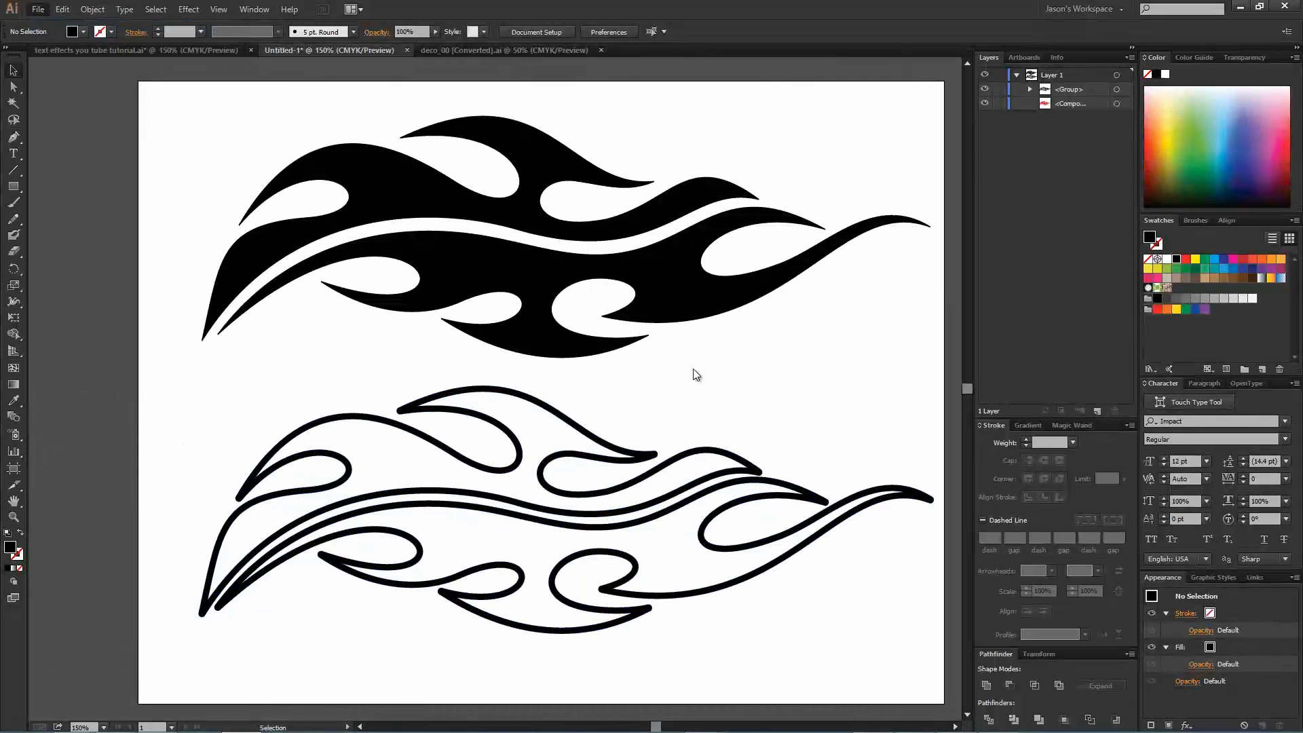
{"action": "left_click", "coordinate": [37, 8]}
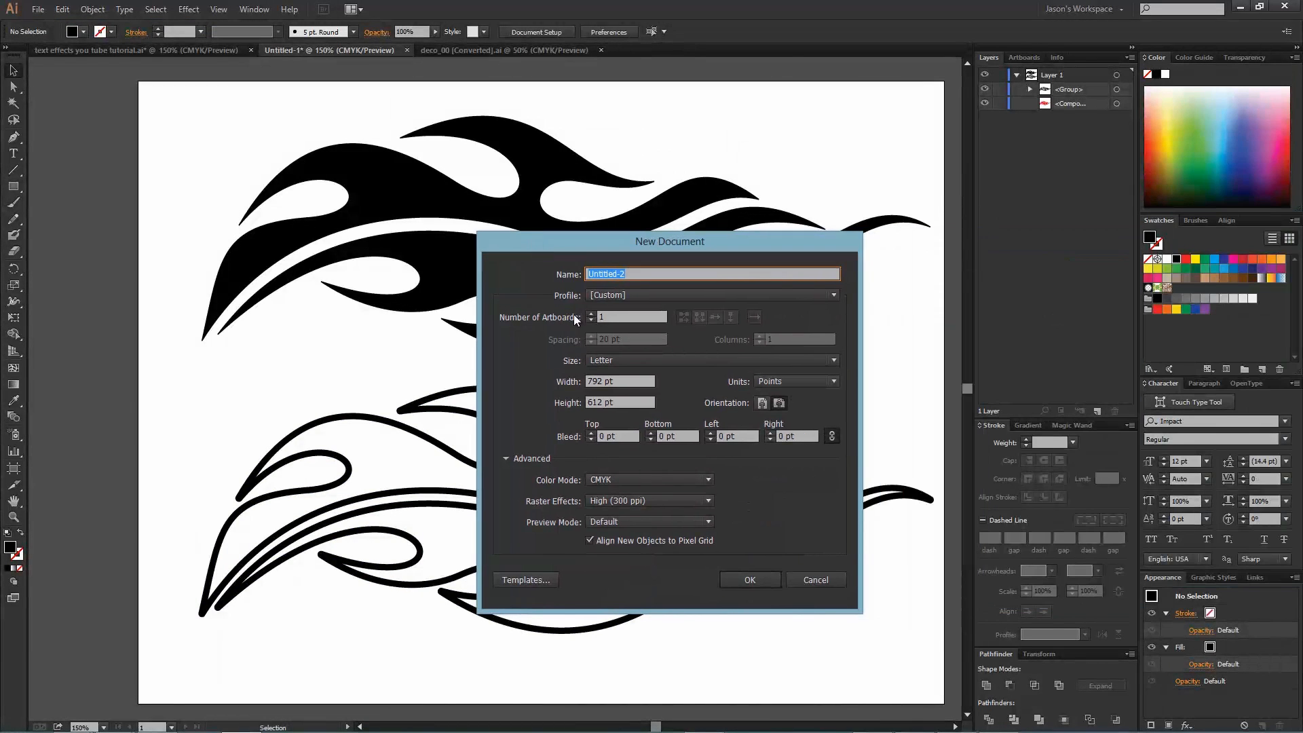
{"action": "left_click", "coordinate": [815, 579]}
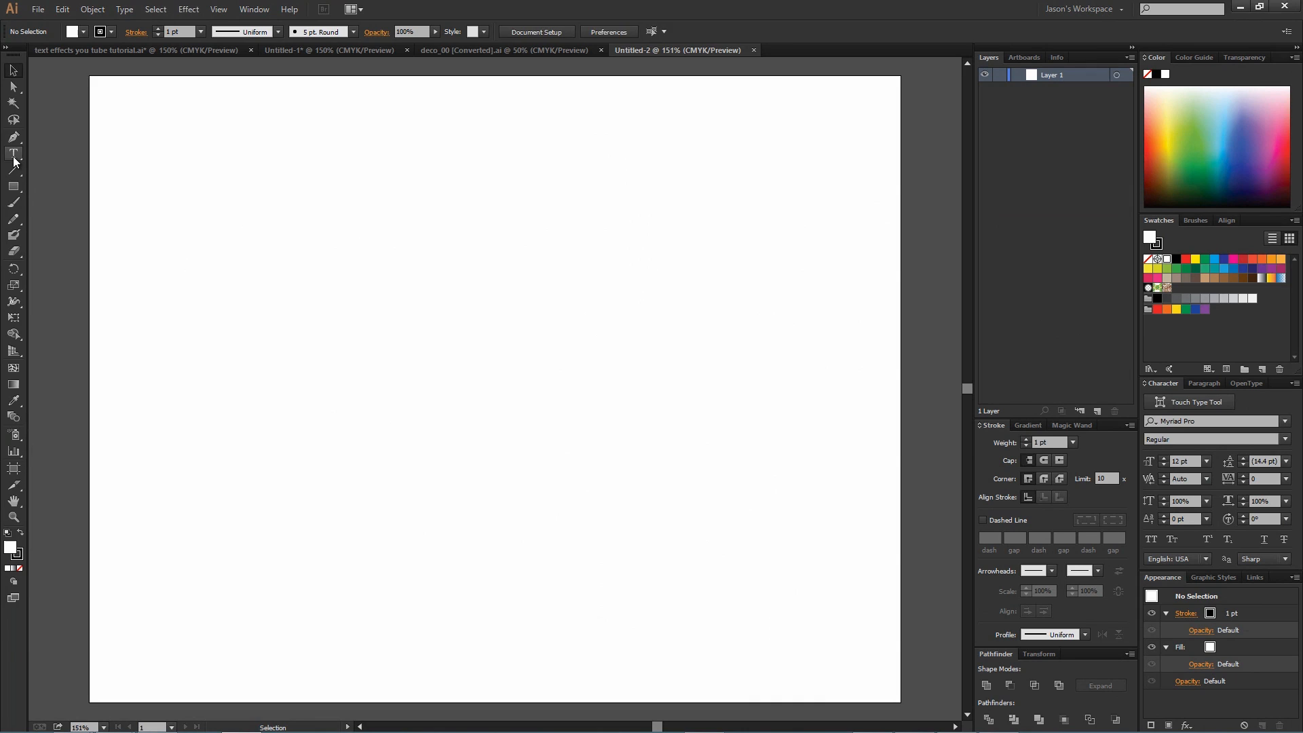
- Type 'Inkspit' on the new page and set it in the Impact font
{"action": "left_click", "coordinate": [14, 154]}
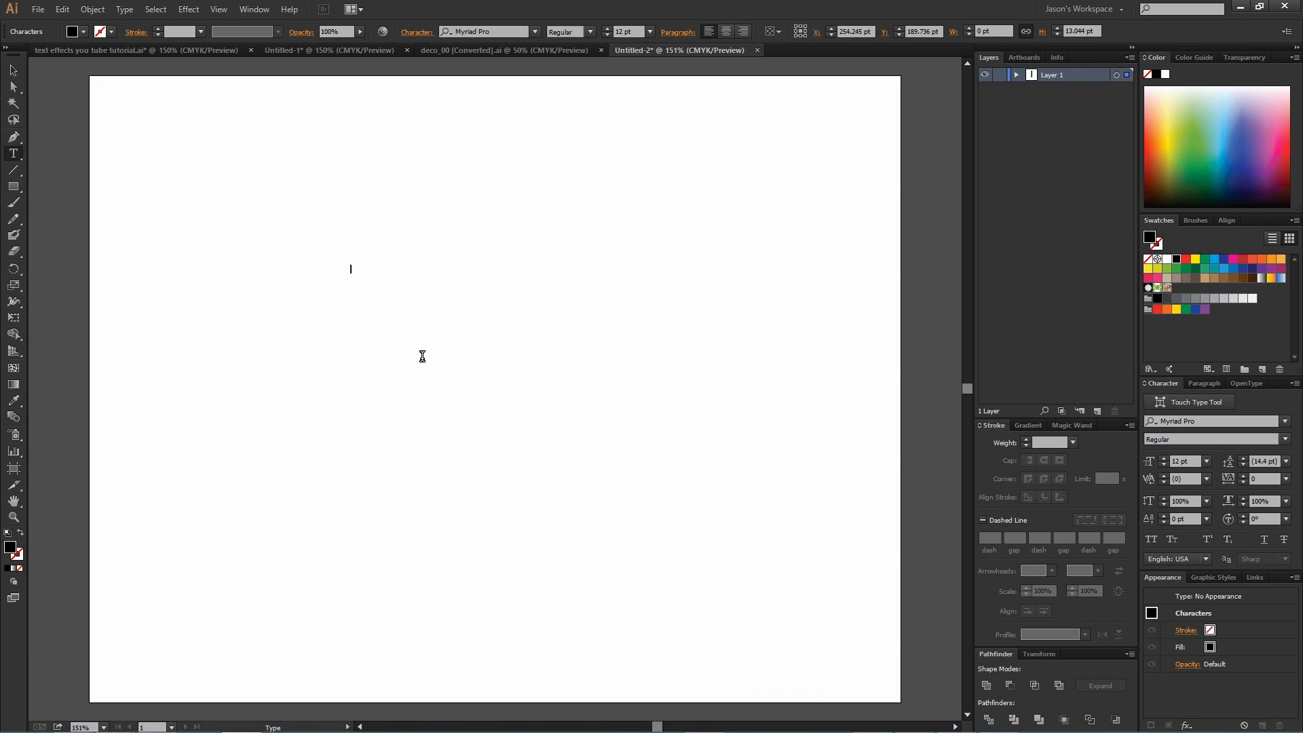
{"action": "type", "text": "Inkspit"}
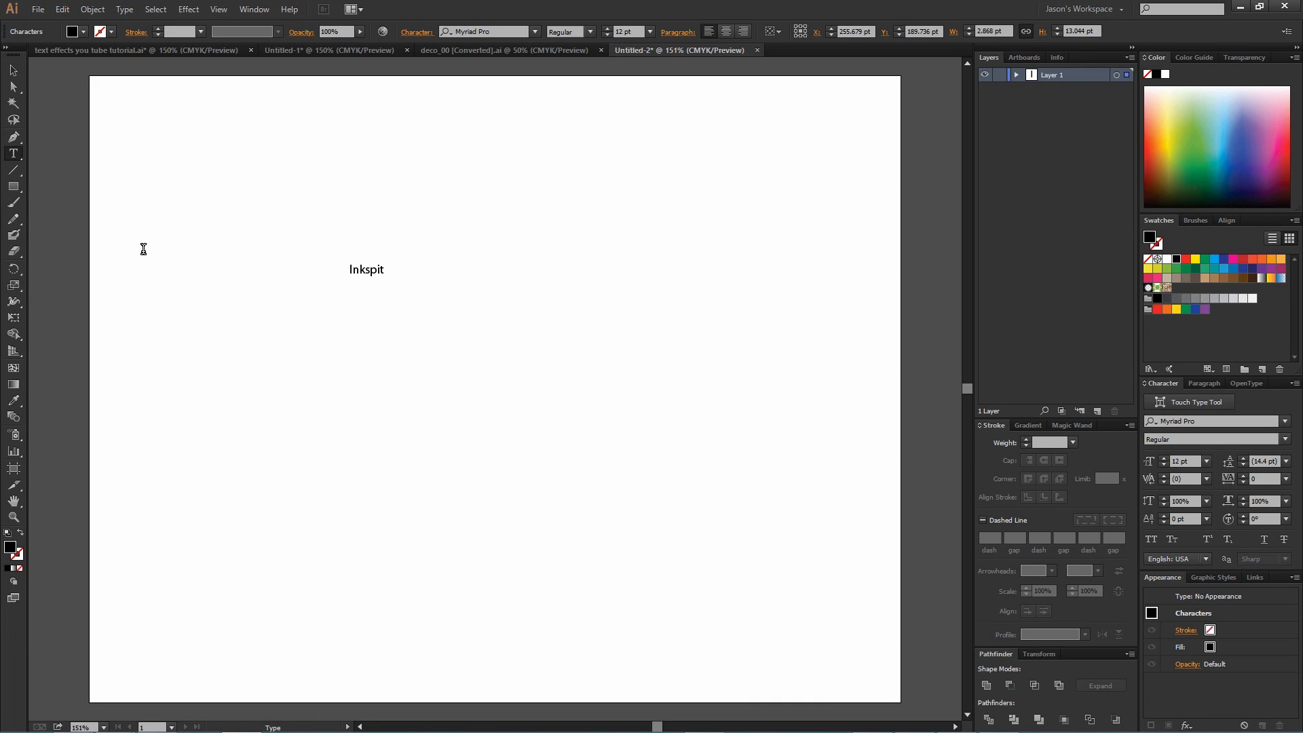
{"action": "left_click", "coordinate": [367, 269]}
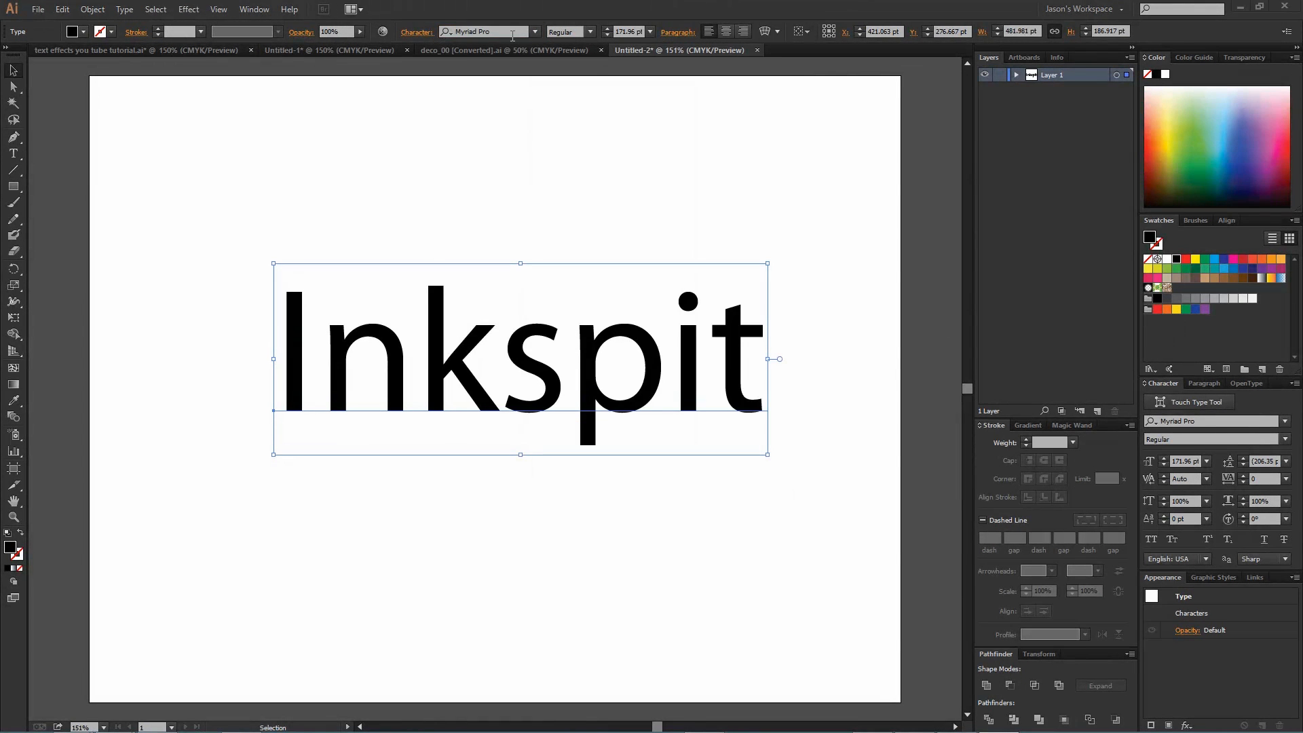
{"action": "type", "text": "impact"}
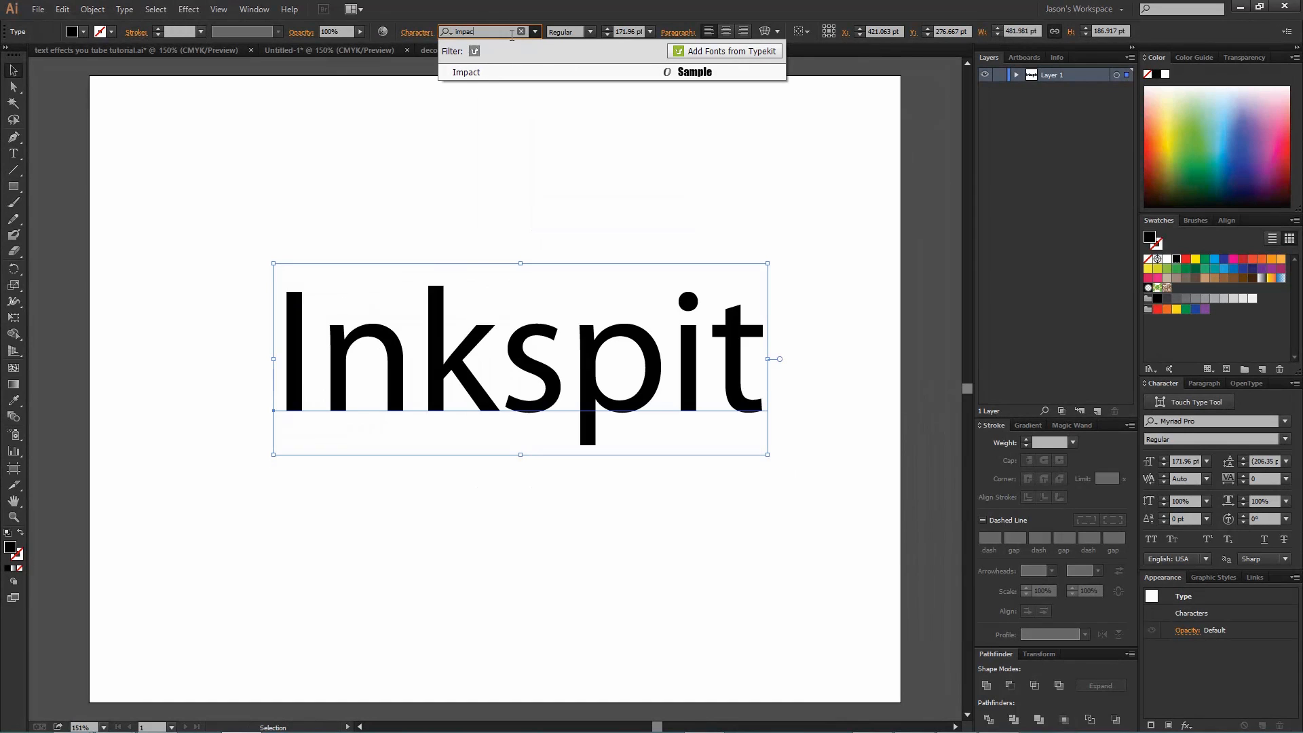
{"action": "left_click", "coordinate": [466, 73]}
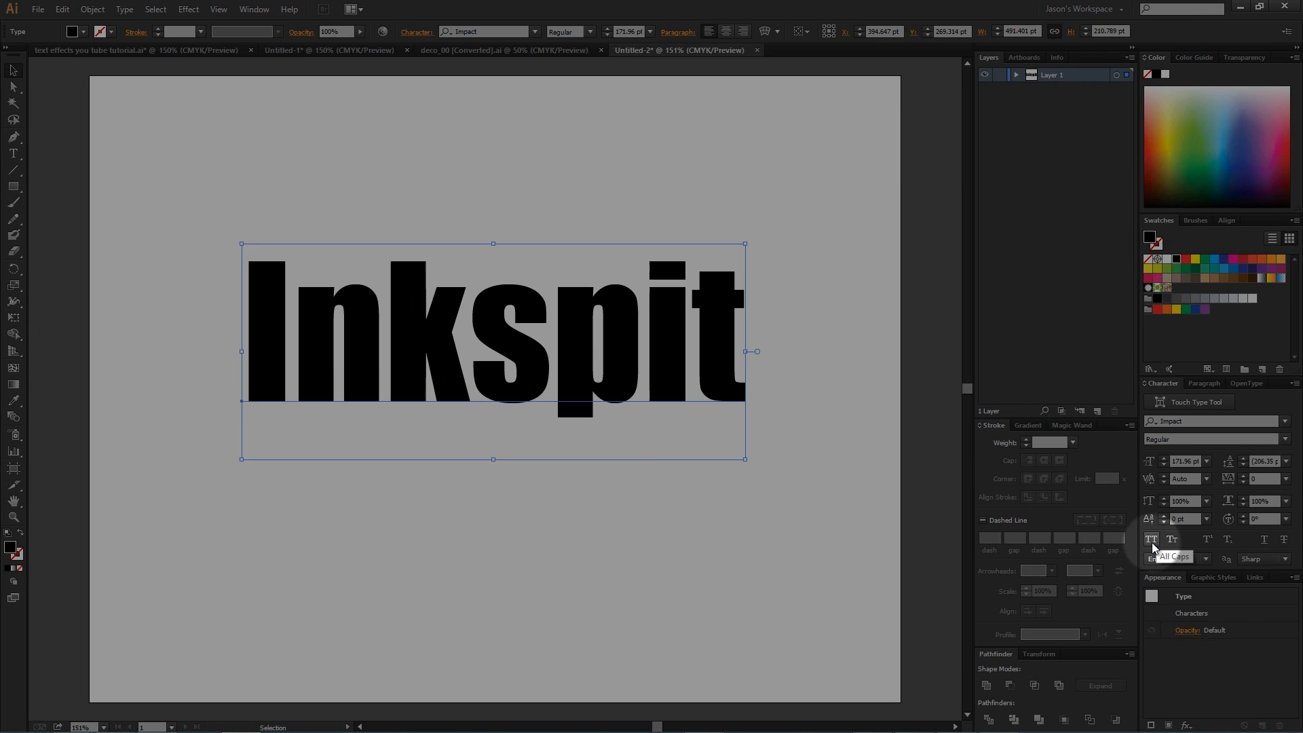
- Apply All Caps so the Impact lettering reads INKSPIT
{"action": "left_click", "coordinate": [1151, 540]}
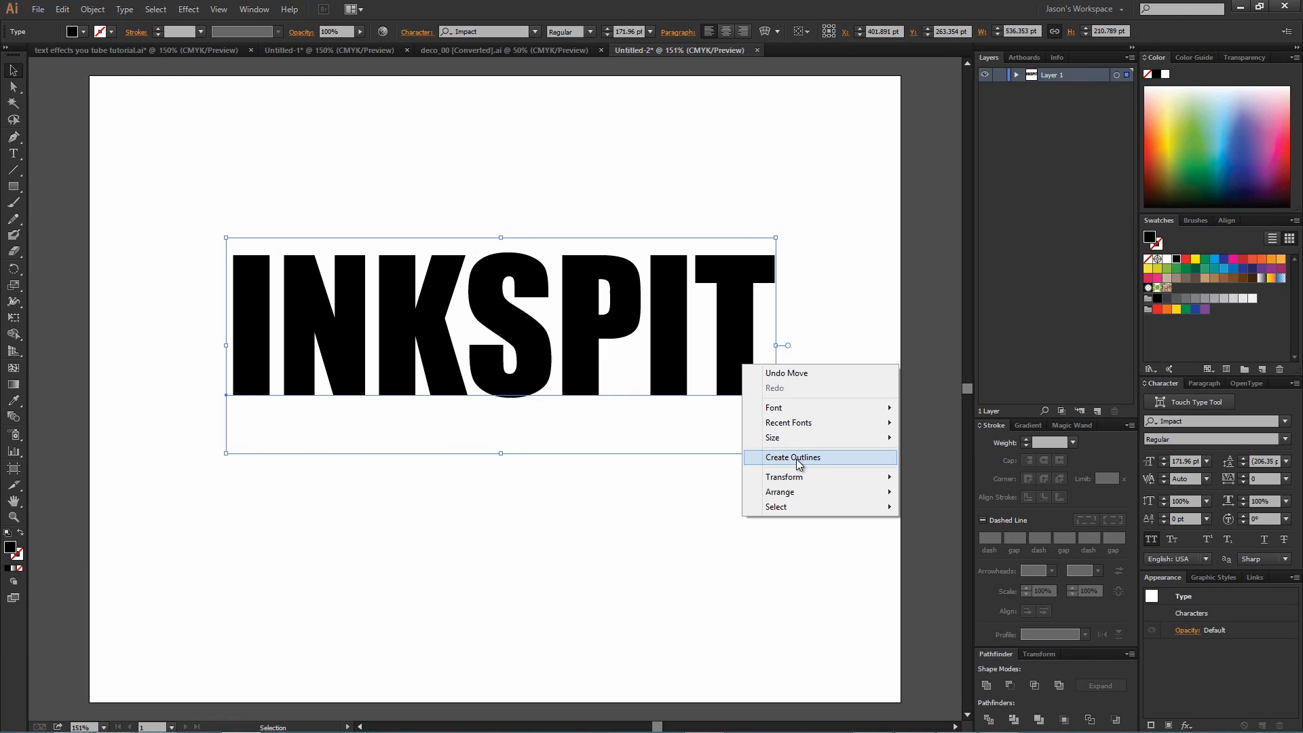
- Convert the INKSPIT text into outline shapes via the right-click menu
{"action": "left_click", "coordinate": [792, 457]}
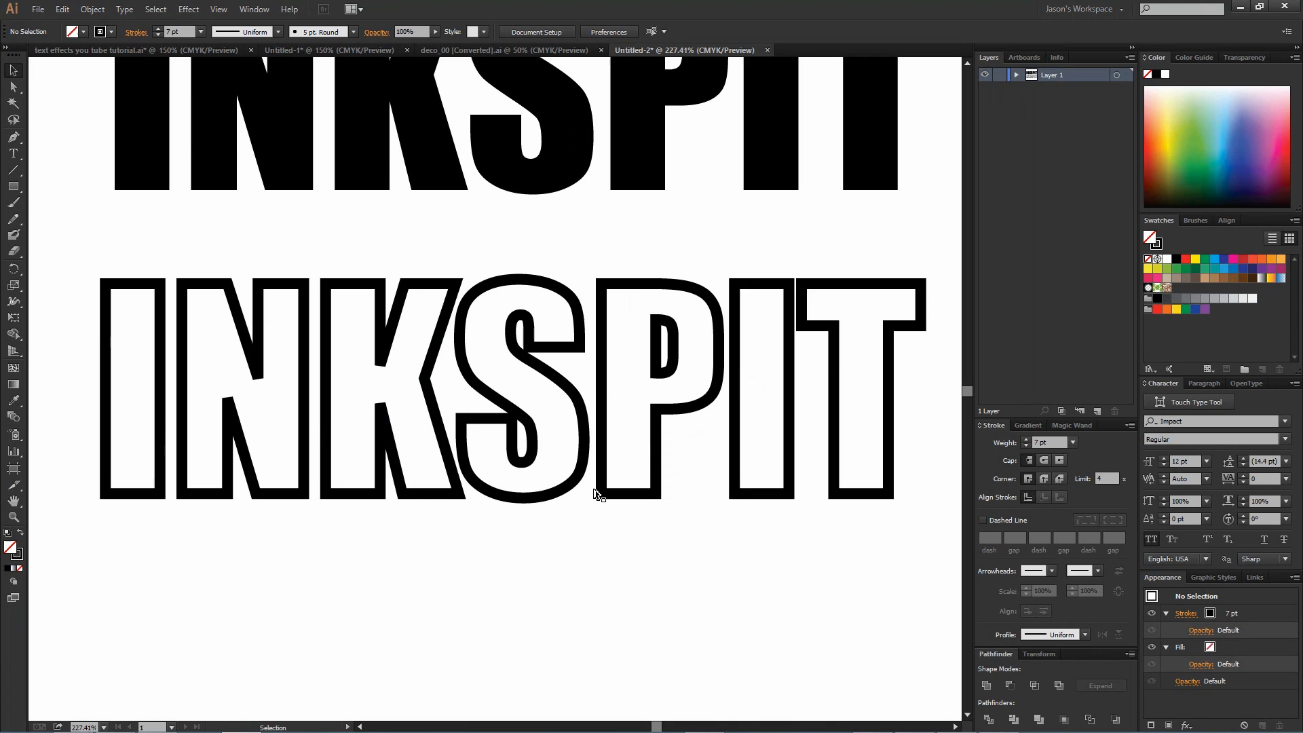
{"action": "left_click", "coordinate": [241, 391]}
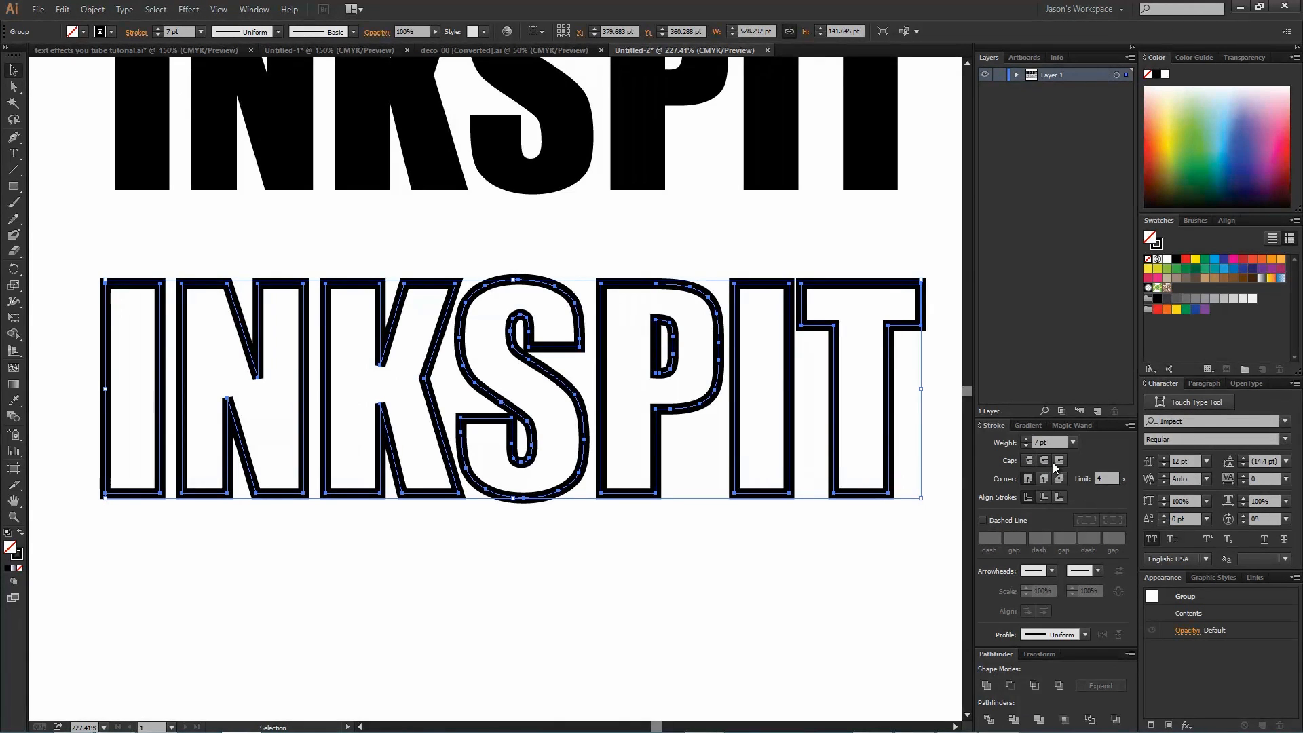
{"action": "mouse_move", "coordinate": [1059, 462]}
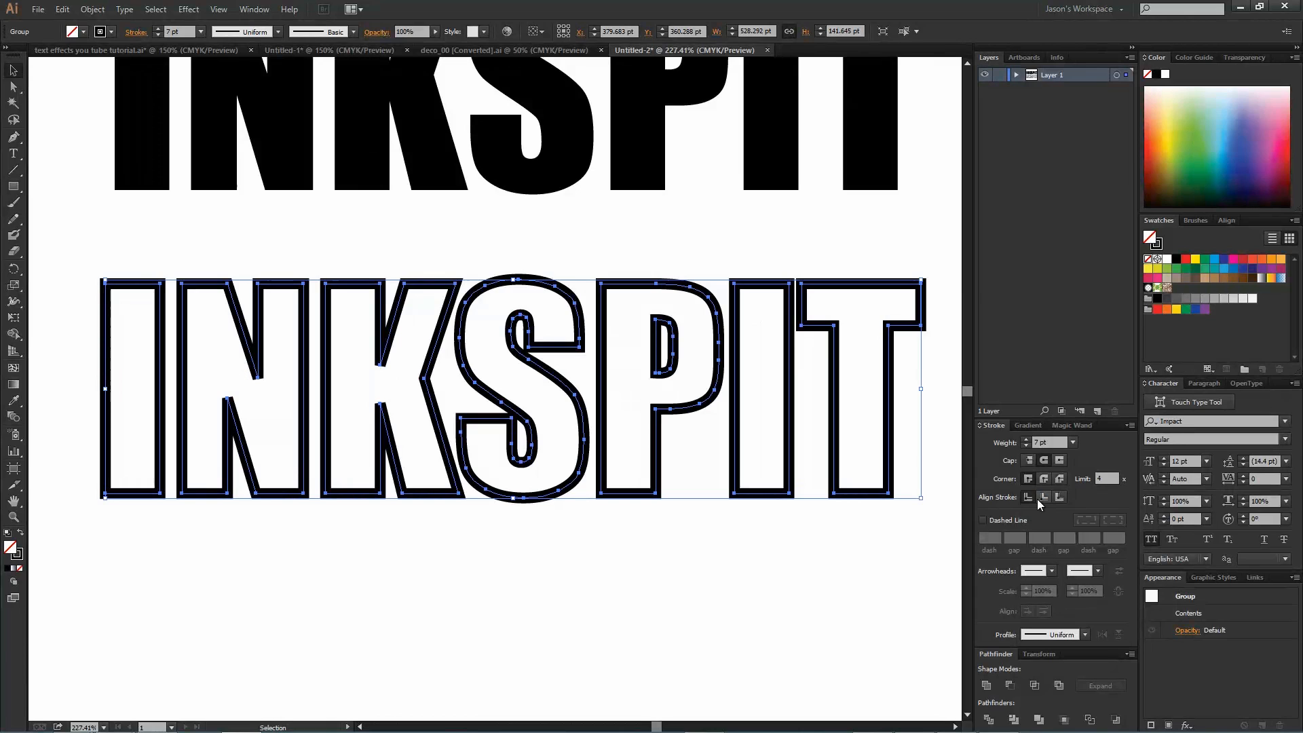
{"action": "mouse_move", "coordinate": [919, 501]}
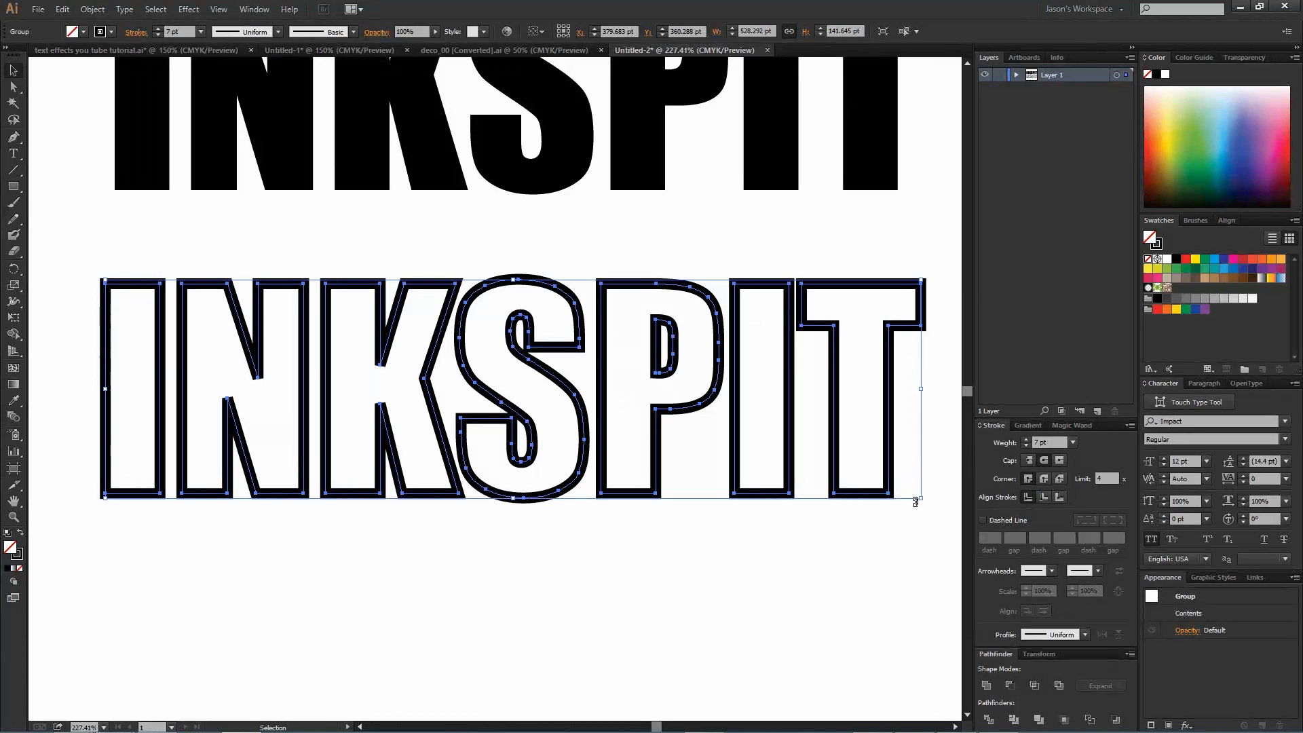
{"action": "left_click", "coordinate": [1044, 497]}
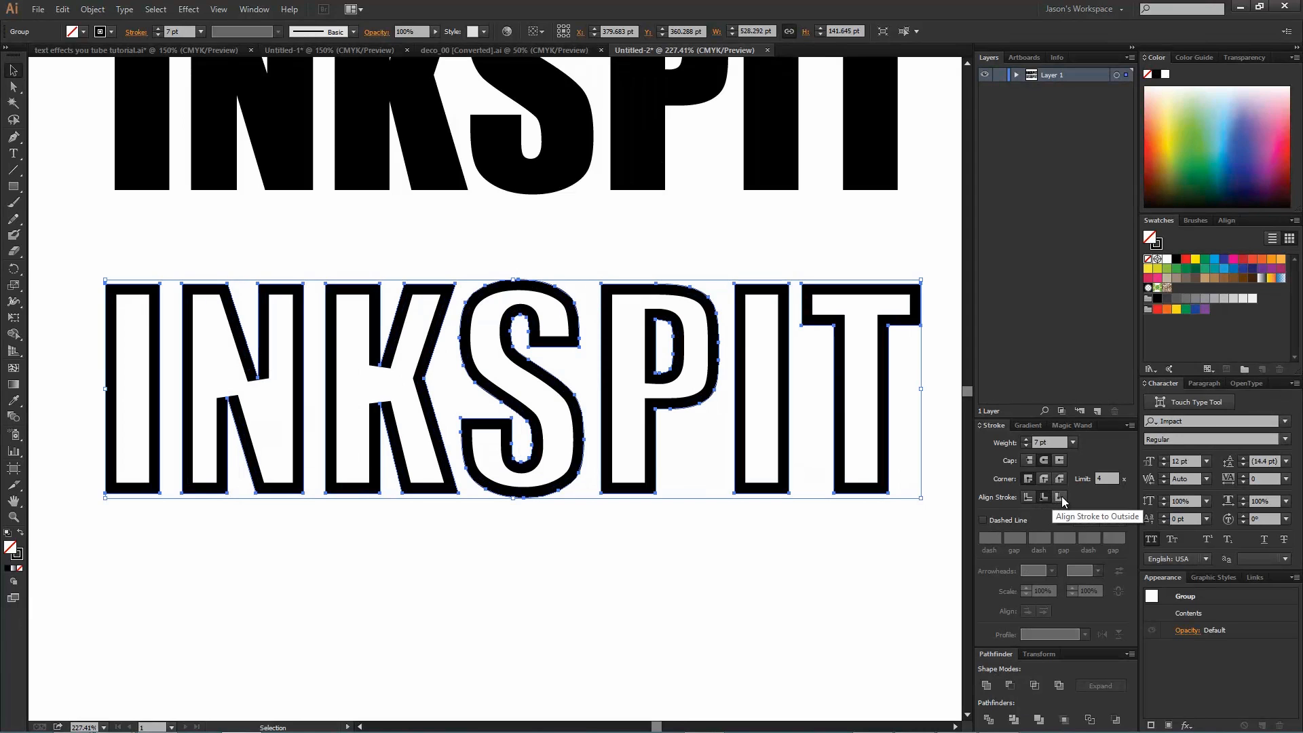
{"action": "left_click", "coordinate": [1061, 497]}
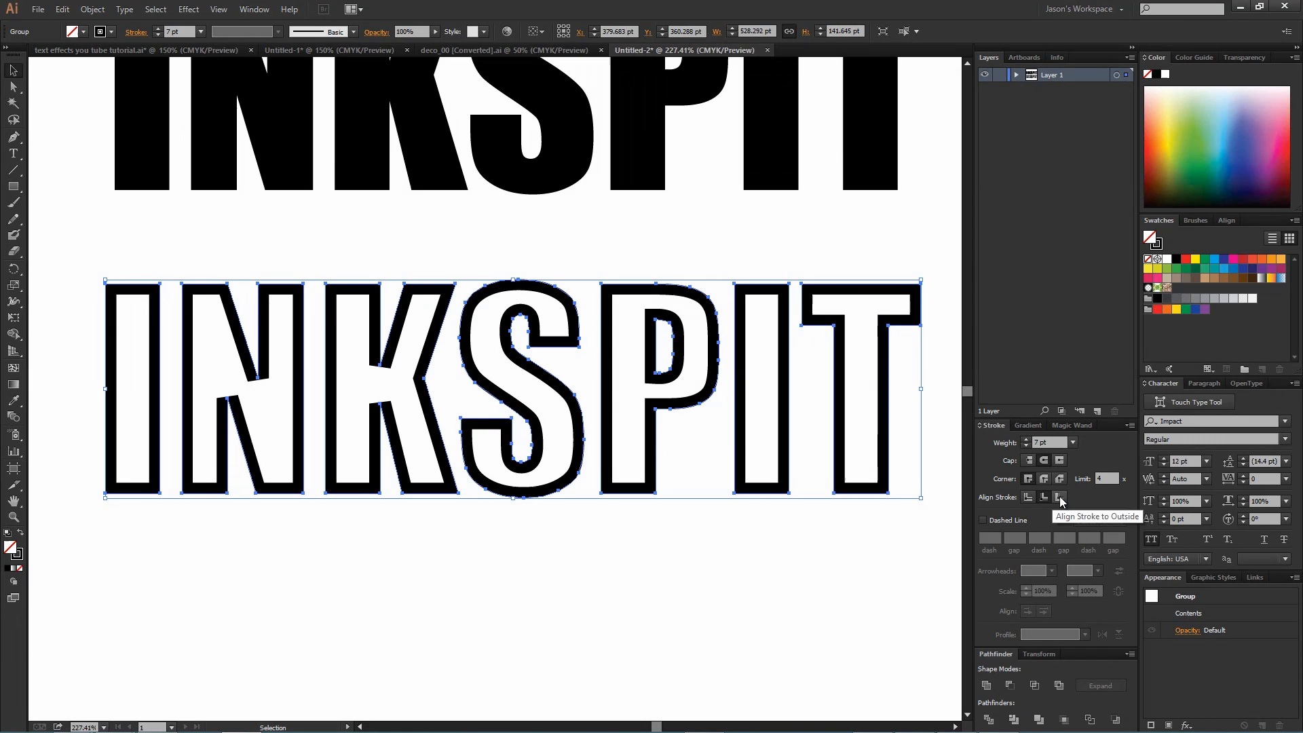
{"action": "left_click", "coordinate": [1060, 496]}
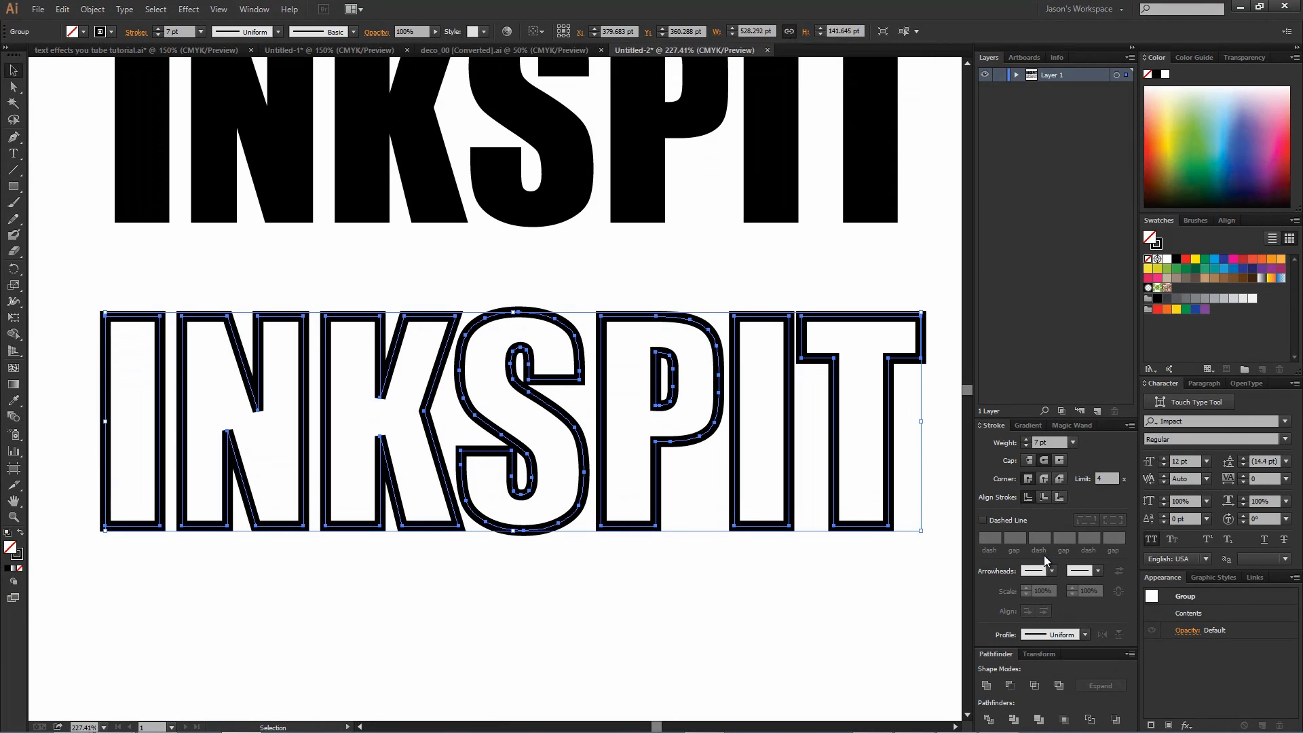
{"action": "mouse_move", "coordinate": [789, 453]}
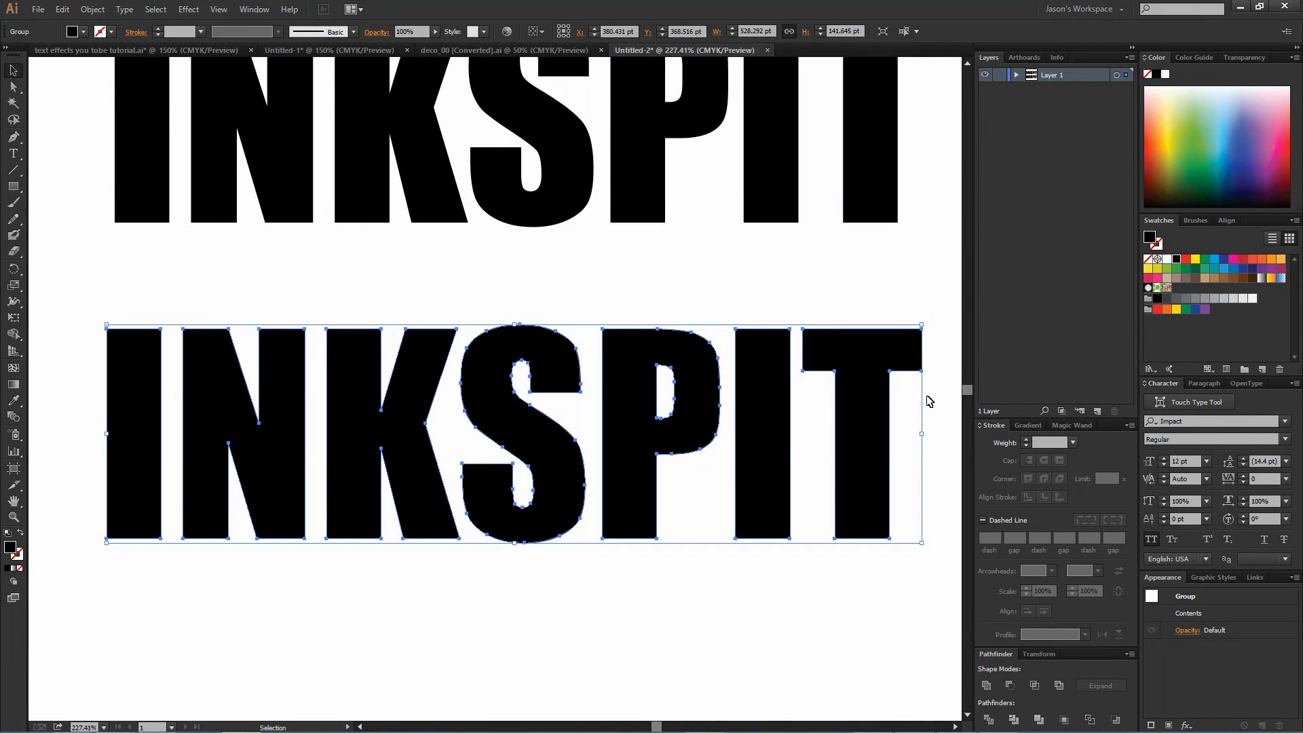
{"action": "mouse_move", "coordinate": [921, 393]}
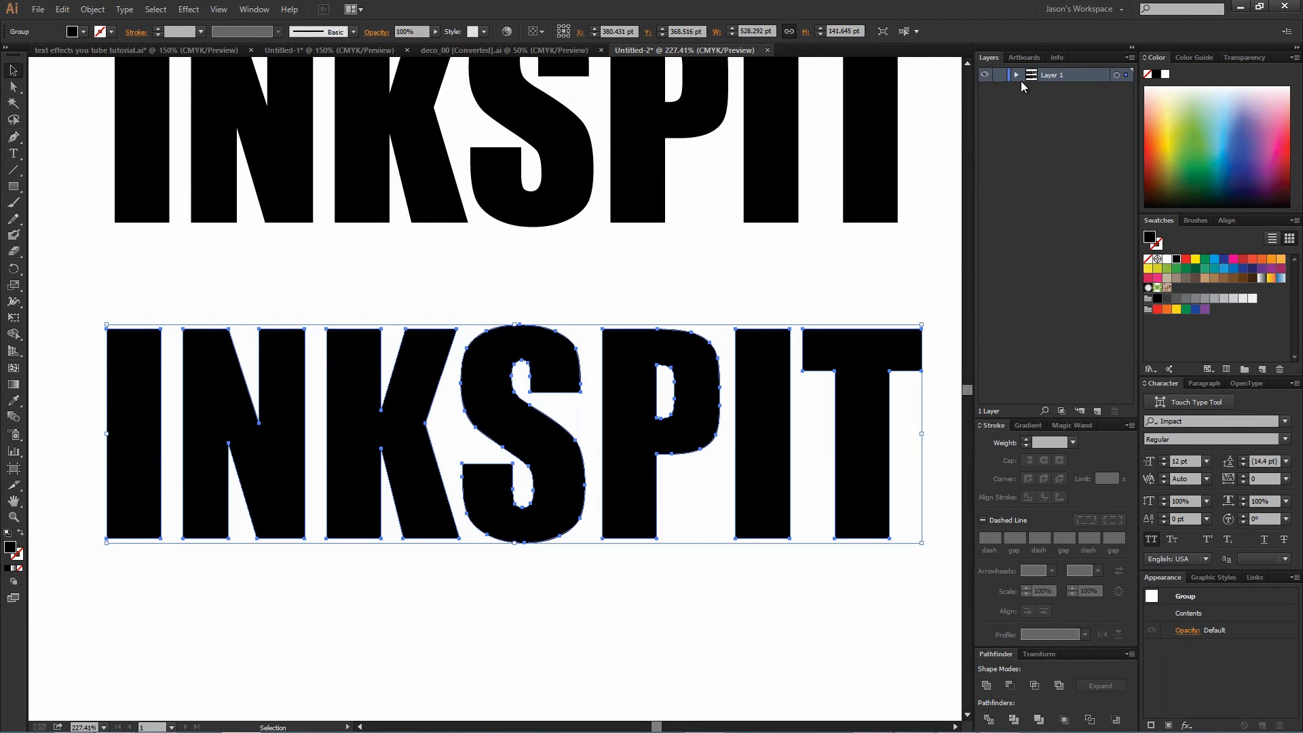
- Expand Layer 1 in the Layers panel to show its objects
{"action": "left_click", "coordinate": [1016, 75]}
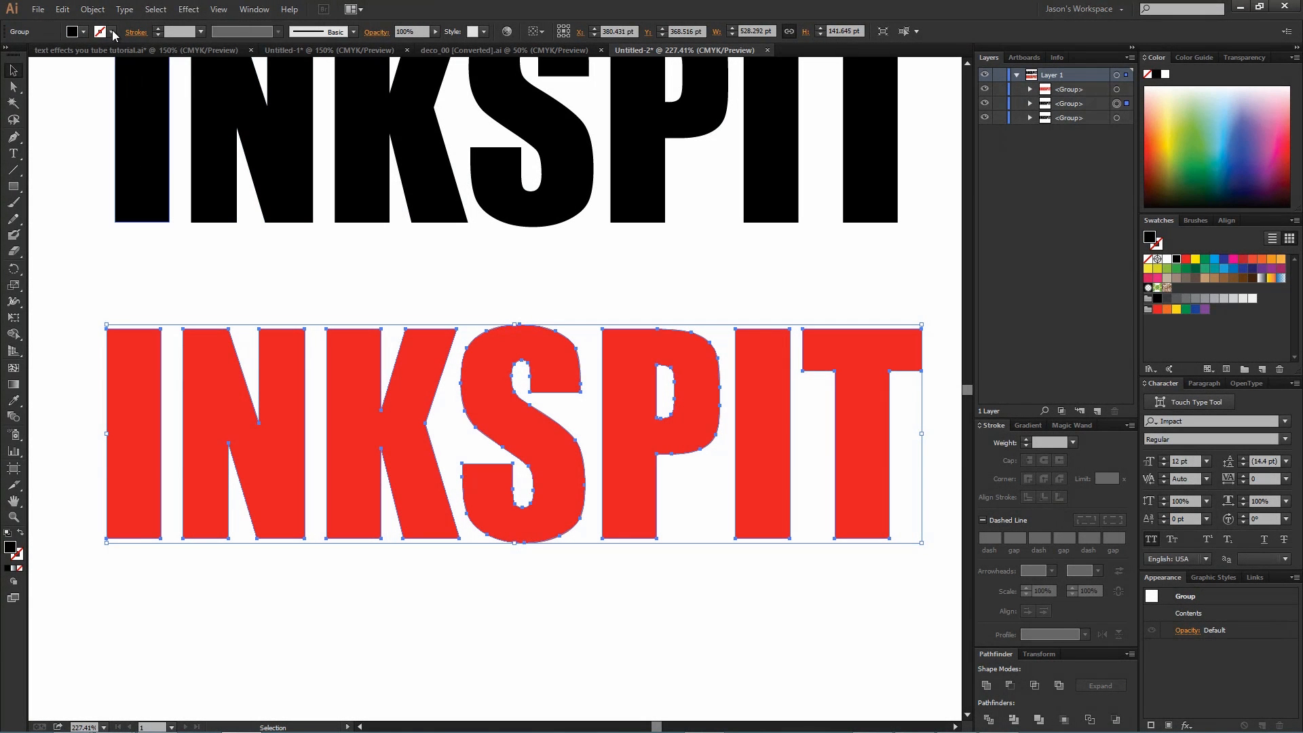
- Add a 9 pt Offset Path around the red INKSPIT letters
{"action": "left_click", "coordinate": [92, 9]}
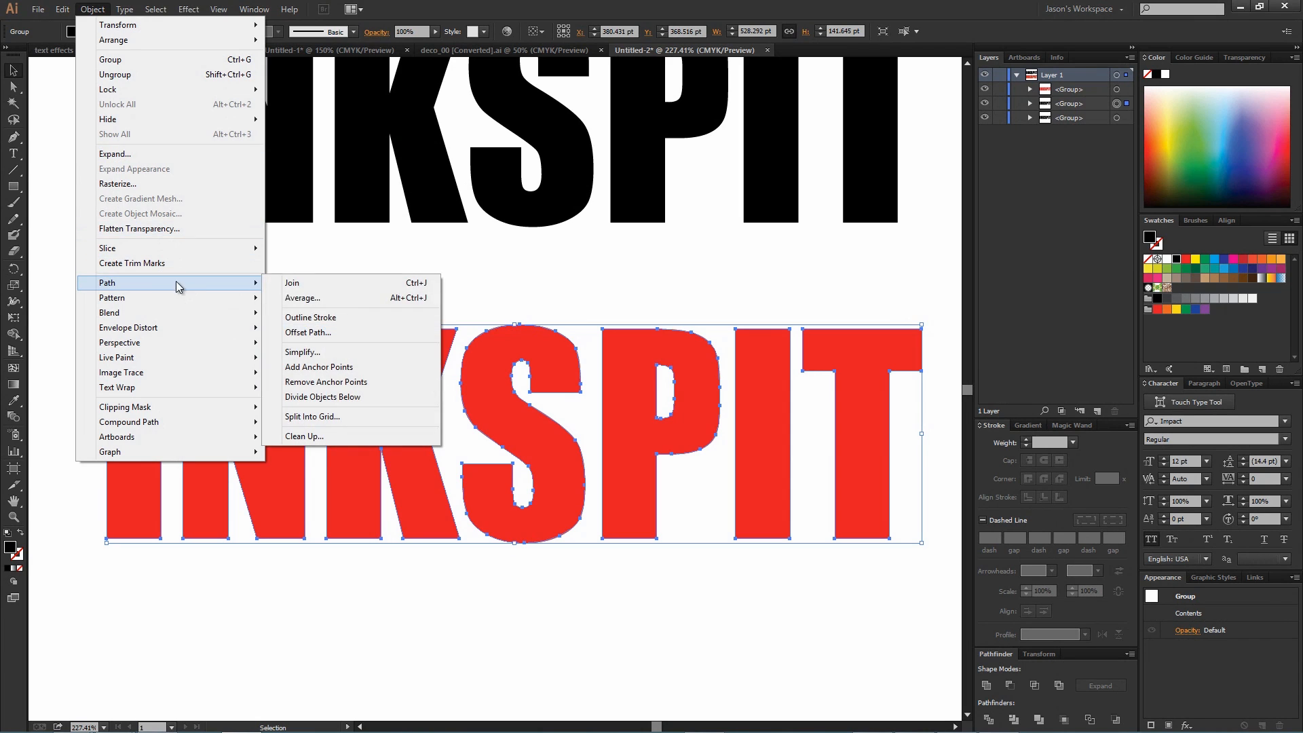
{"action": "left_click", "coordinate": [308, 332]}
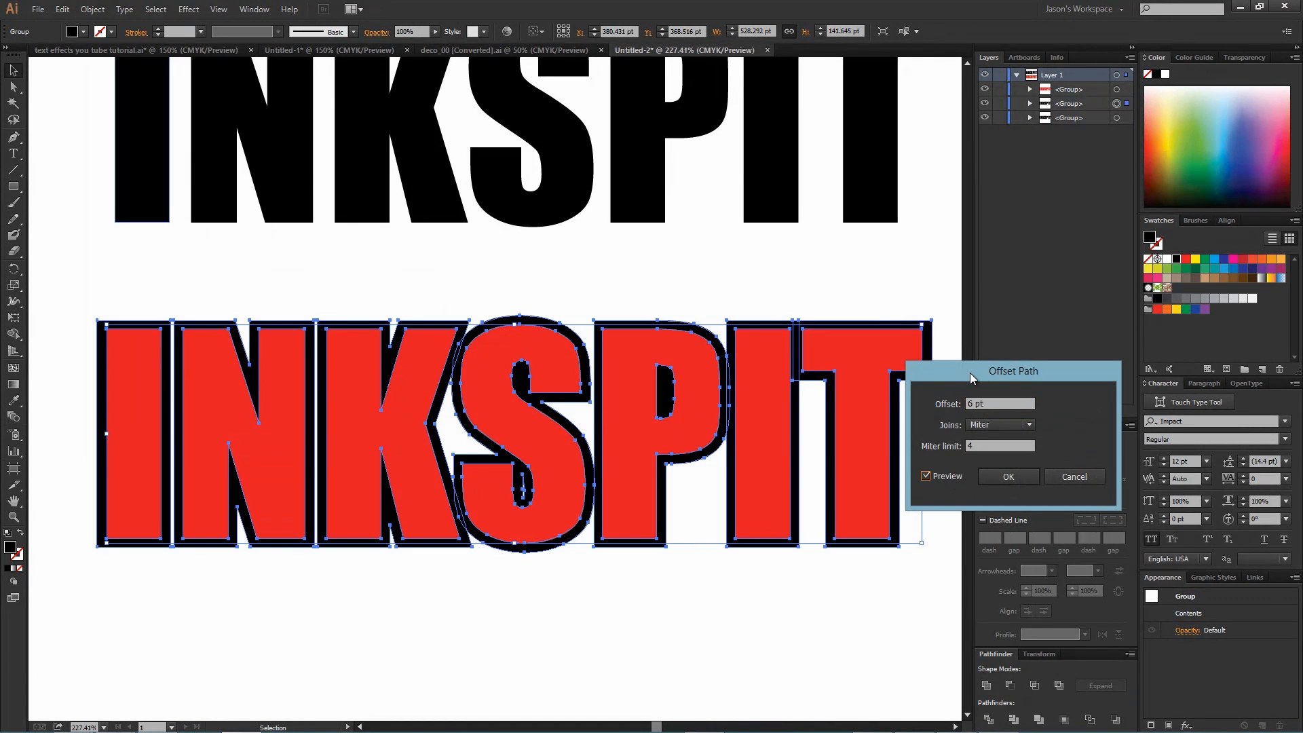
{"action": "left_click_drag", "start_coordinate": [1014, 371], "coordinate": [1068, 336]}
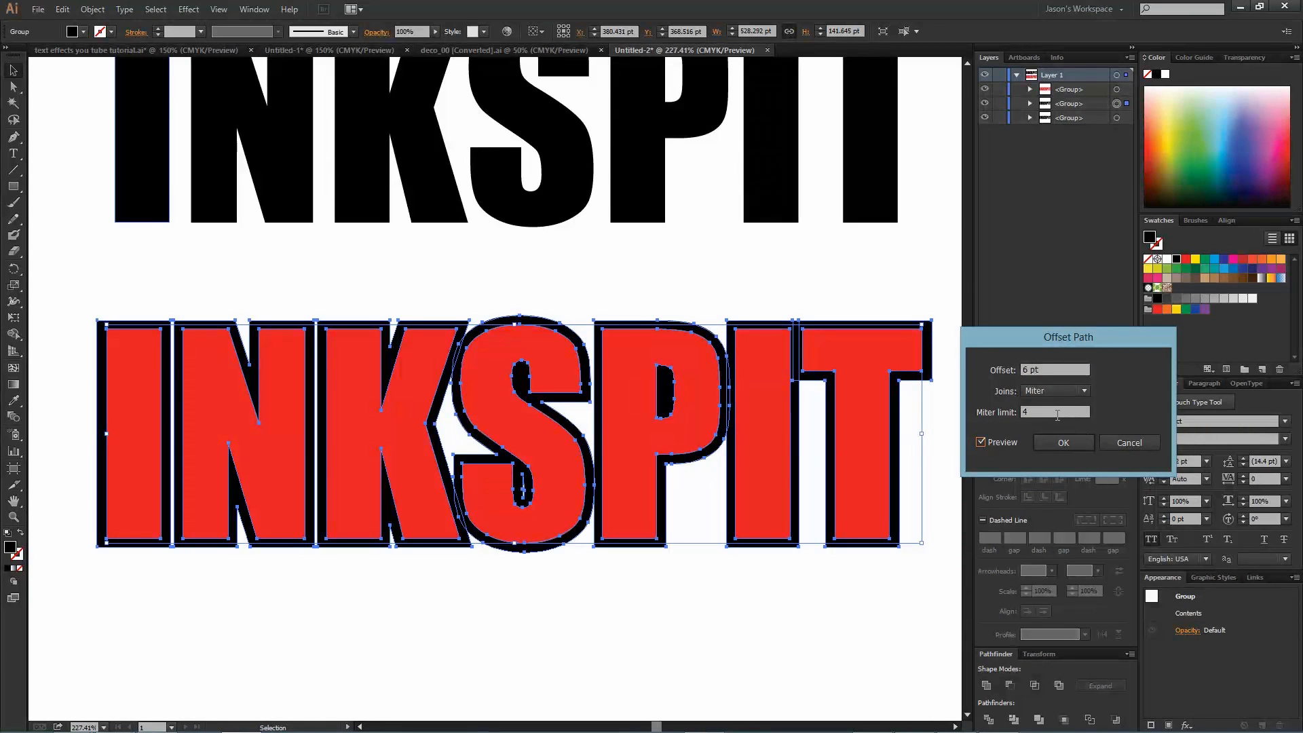
{"action": "left_click", "coordinate": [1055, 412]}
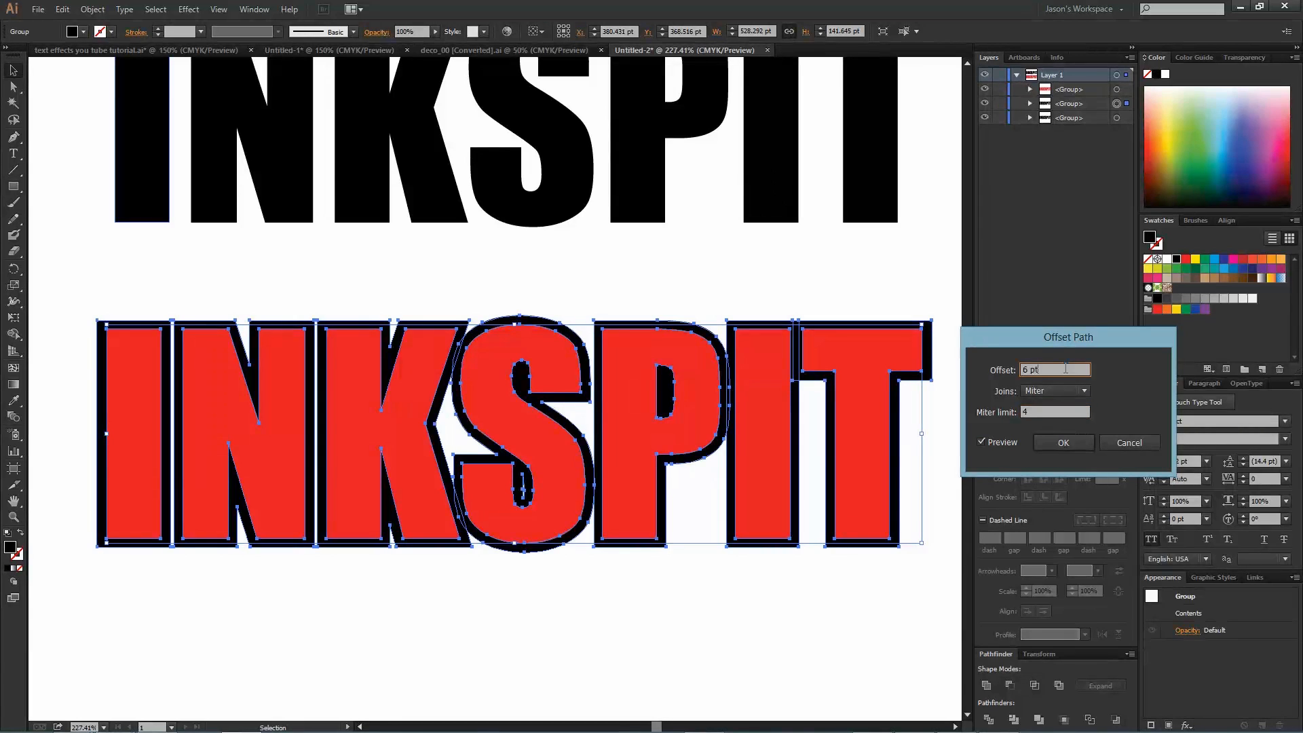
{"action": "type", "text": "9 pt"}
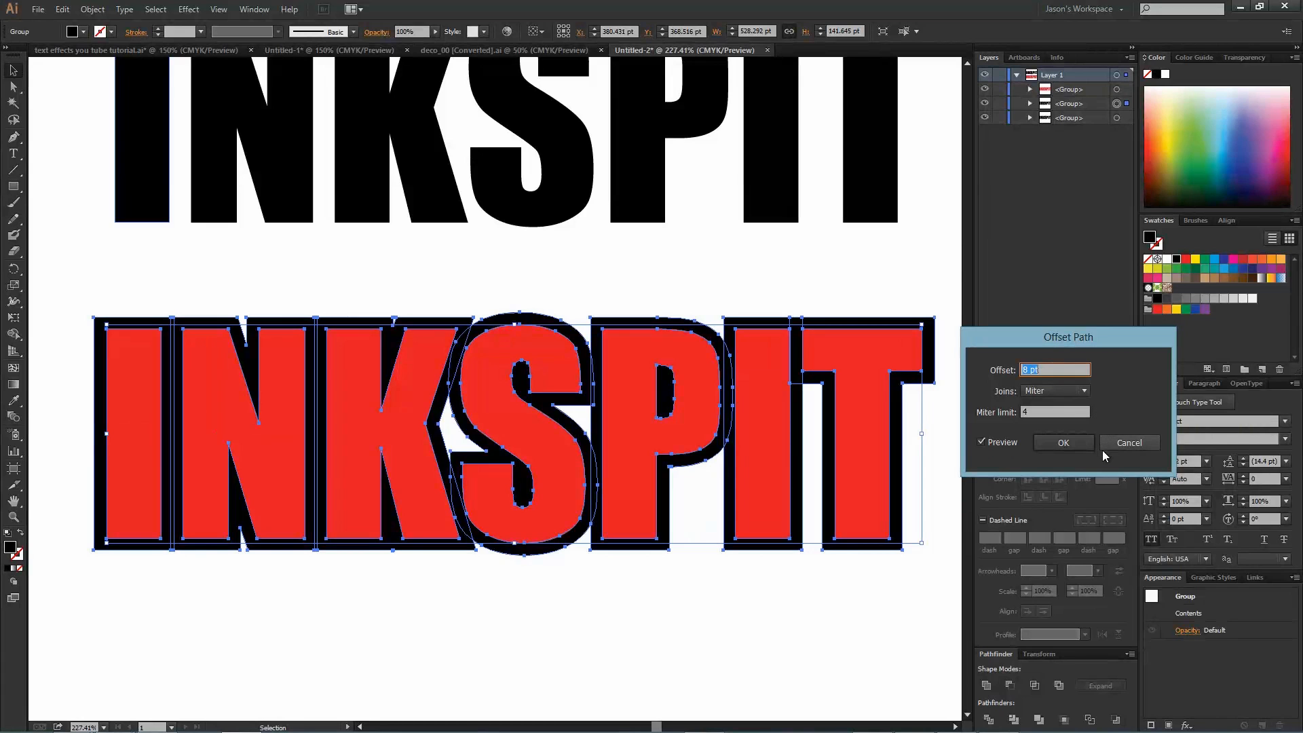
{"action": "left_click", "coordinate": [1064, 442]}
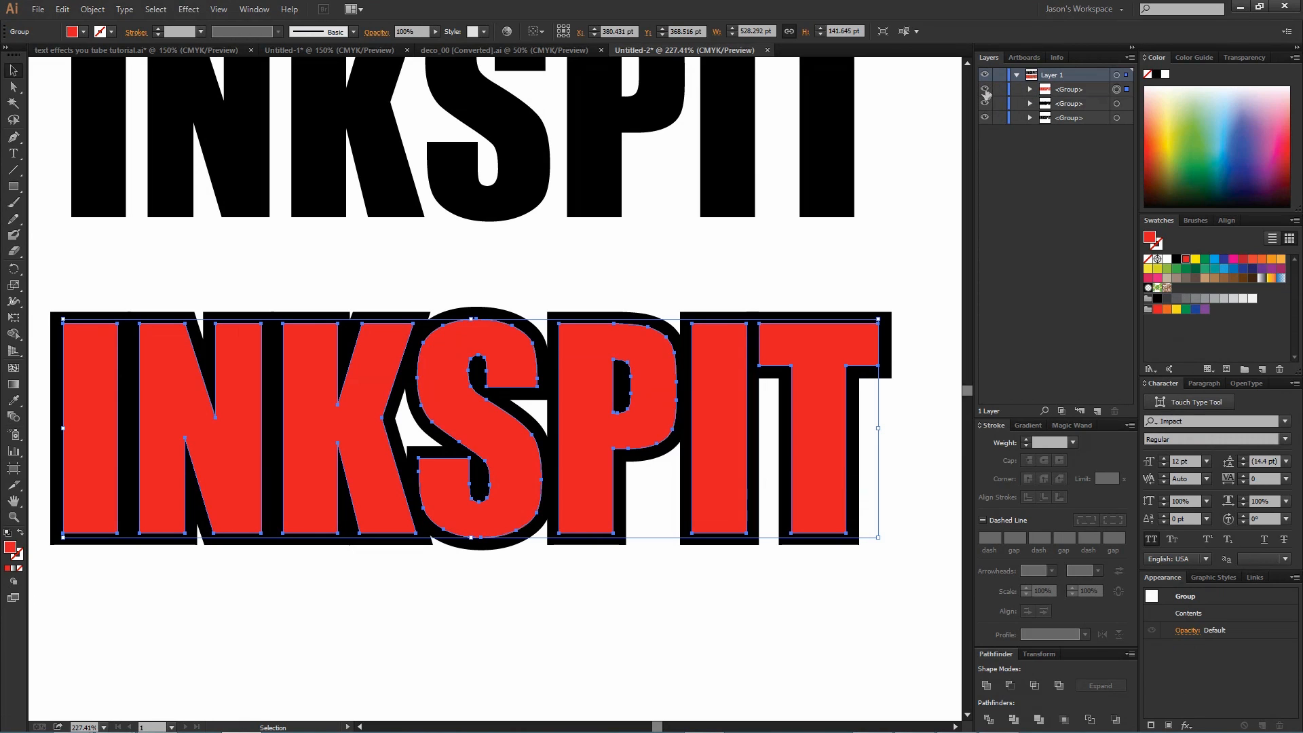
- Hide the red letters, select the black offset outline, and Unite it in Pathfinder
{"action": "left_click", "coordinate": [932, 442]}
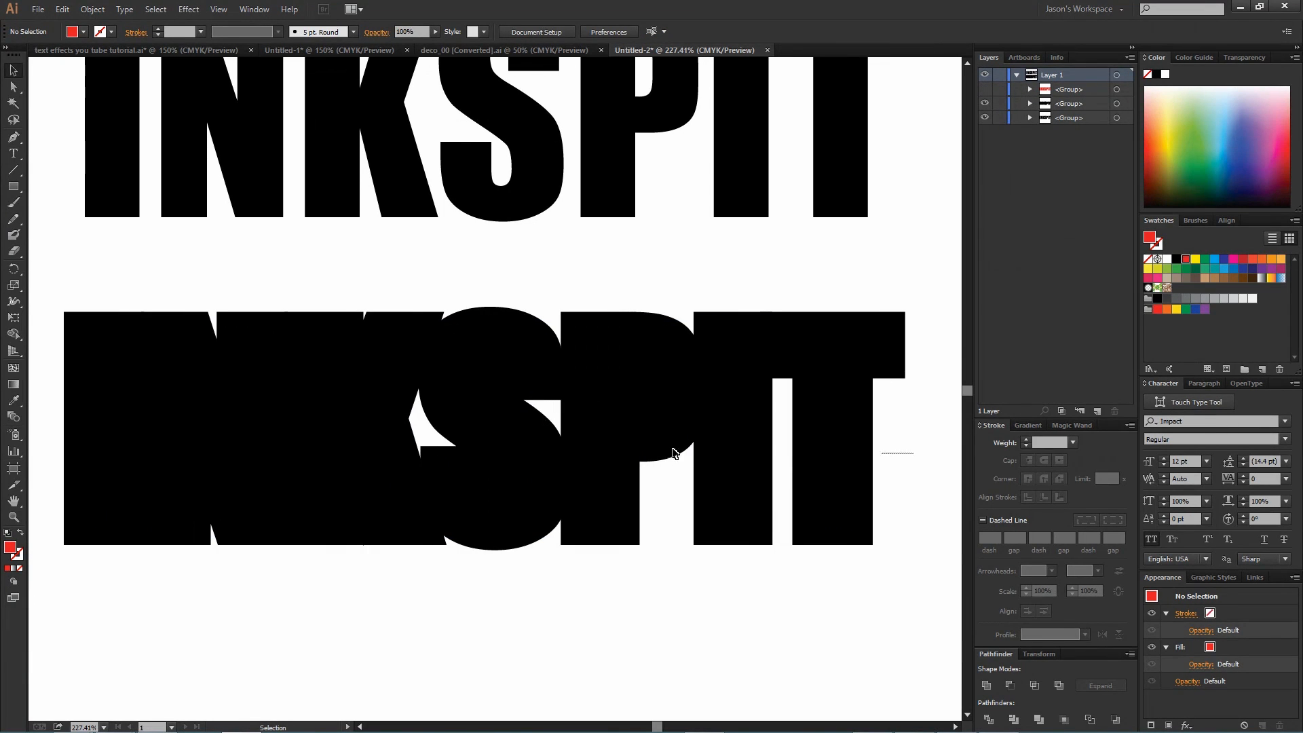
{"action": "left_click", "coordinate": [673, 452]}
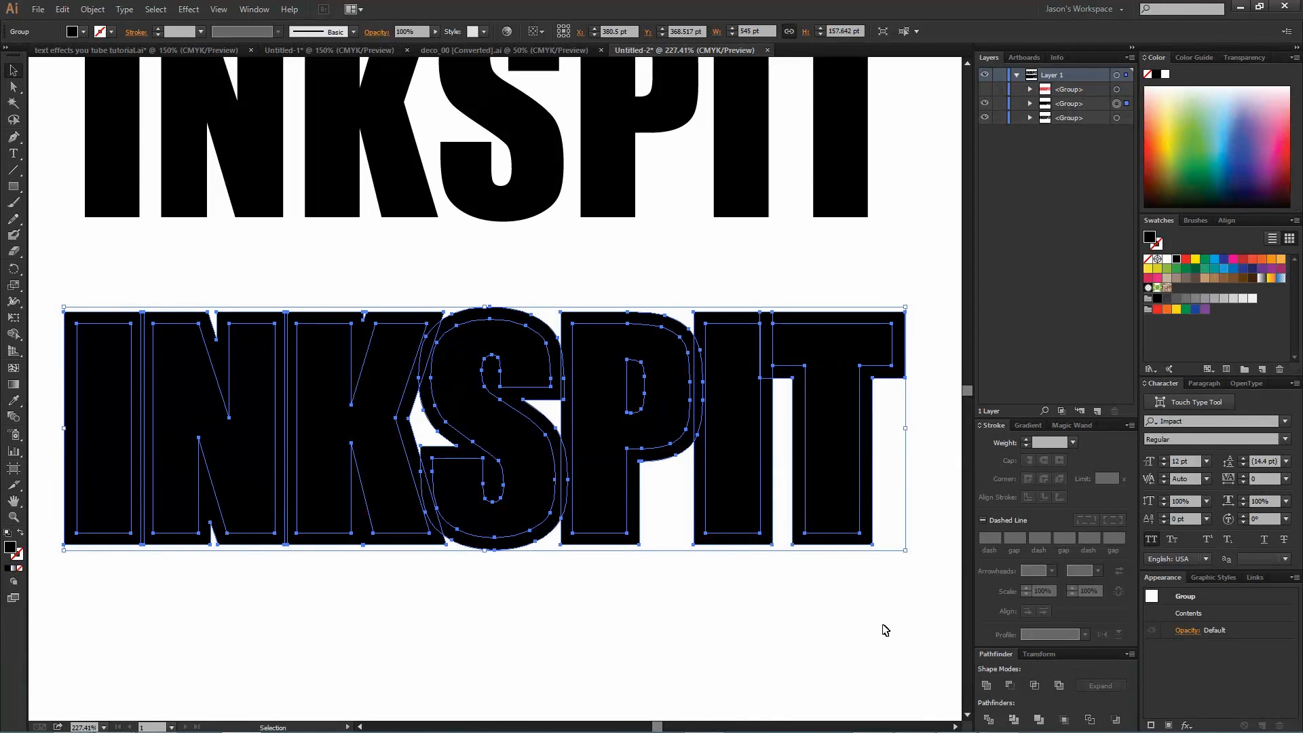
{"action": "mouse_move", "coordinate": [988, 685]}
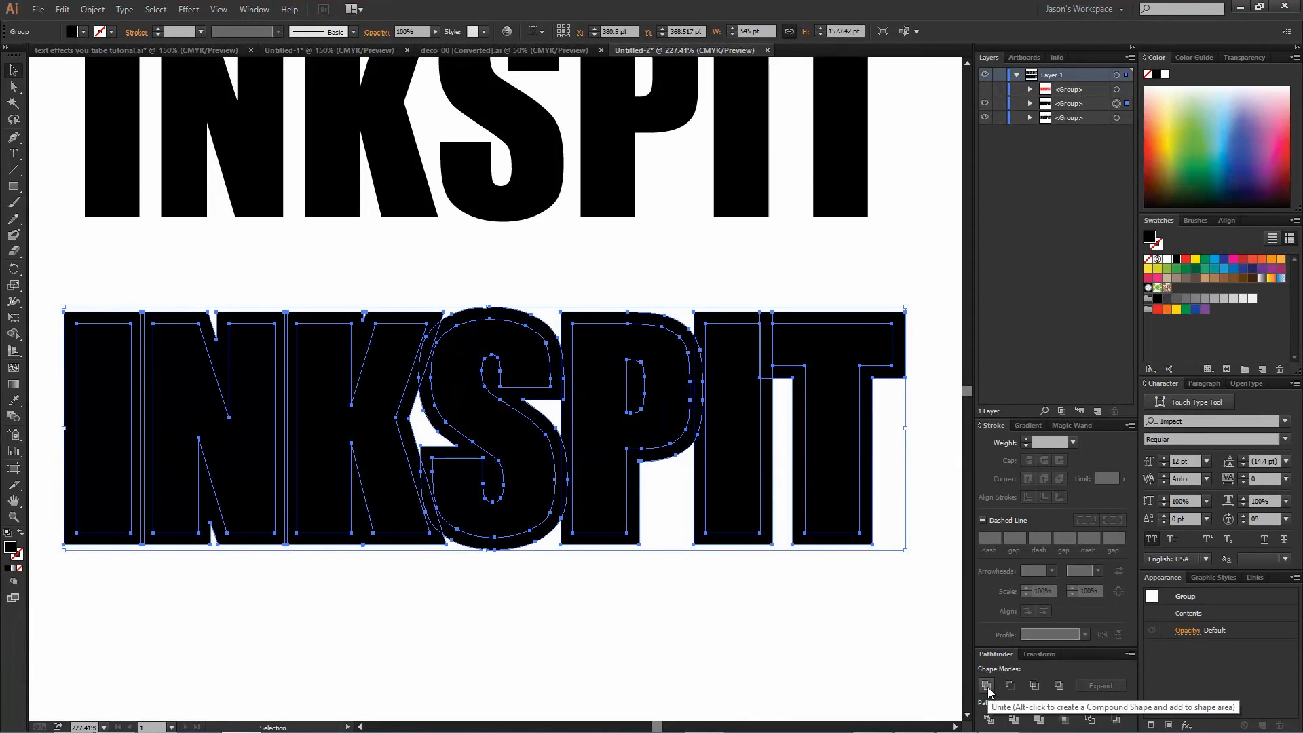
{"action": "left_click", "coordinate": [988, 685]}
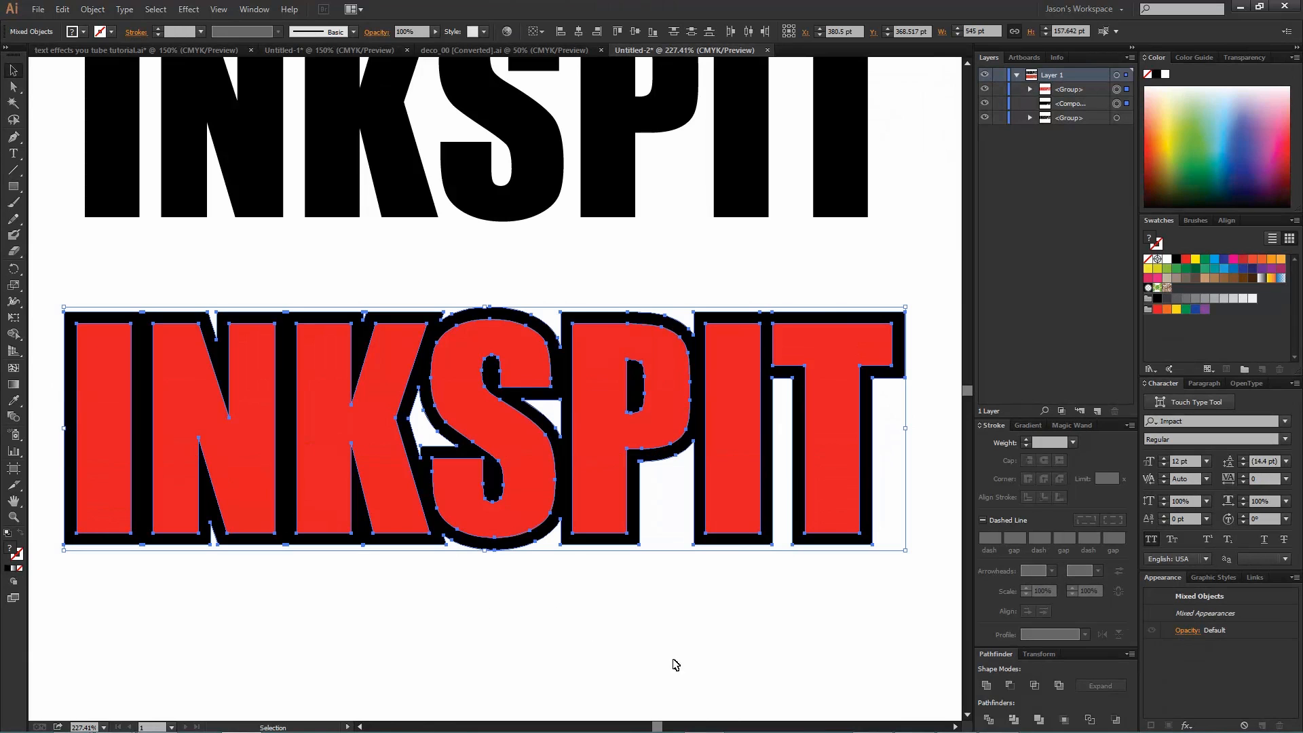
{"action": "mouse_move", "coordinate": [1010, 686]}
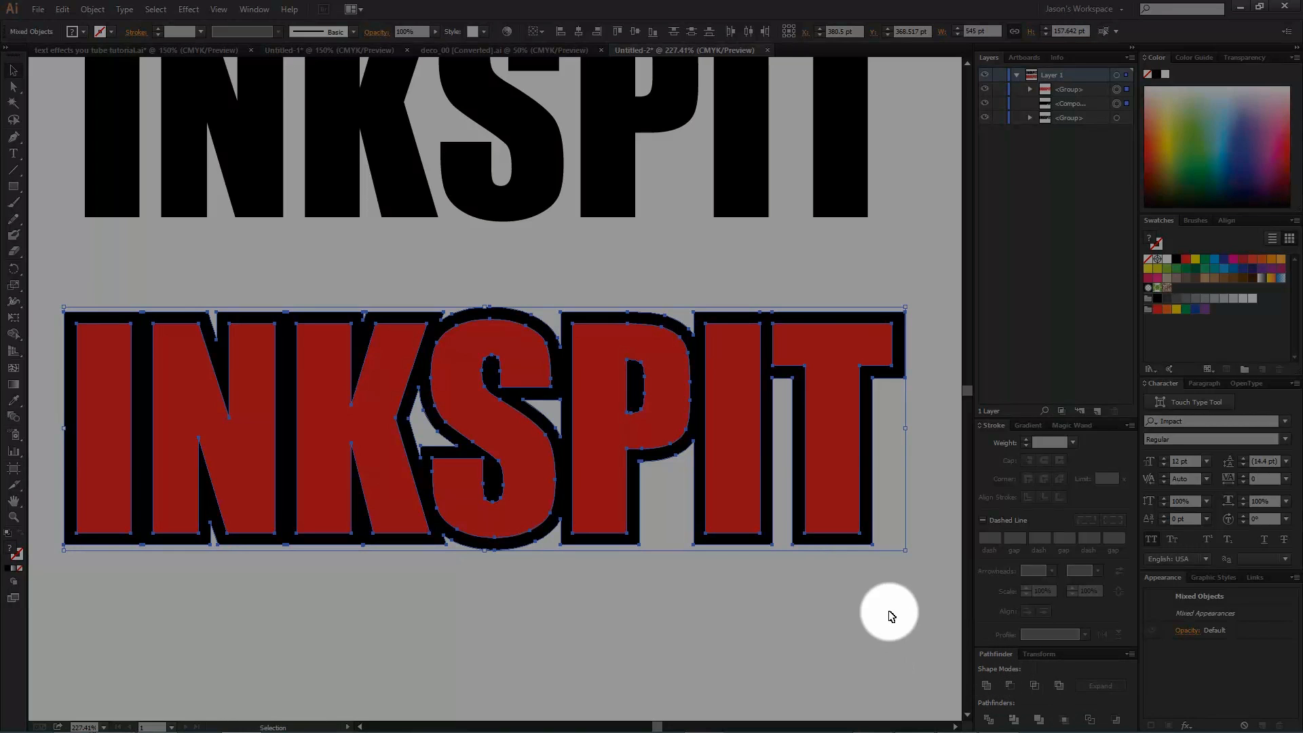
{"action": "mouse_move", "coordinate": [1012, 685]}
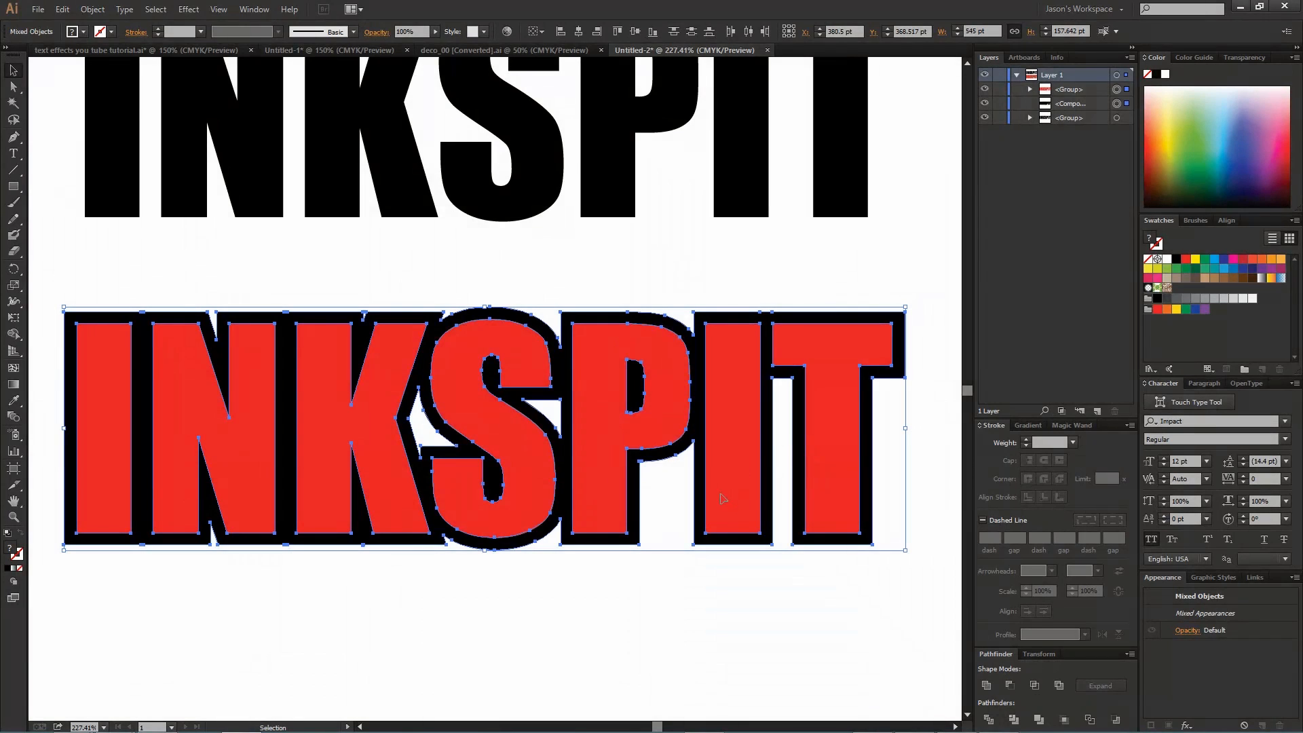
{"action": "left_click", "coordinate": [1011, 686]}
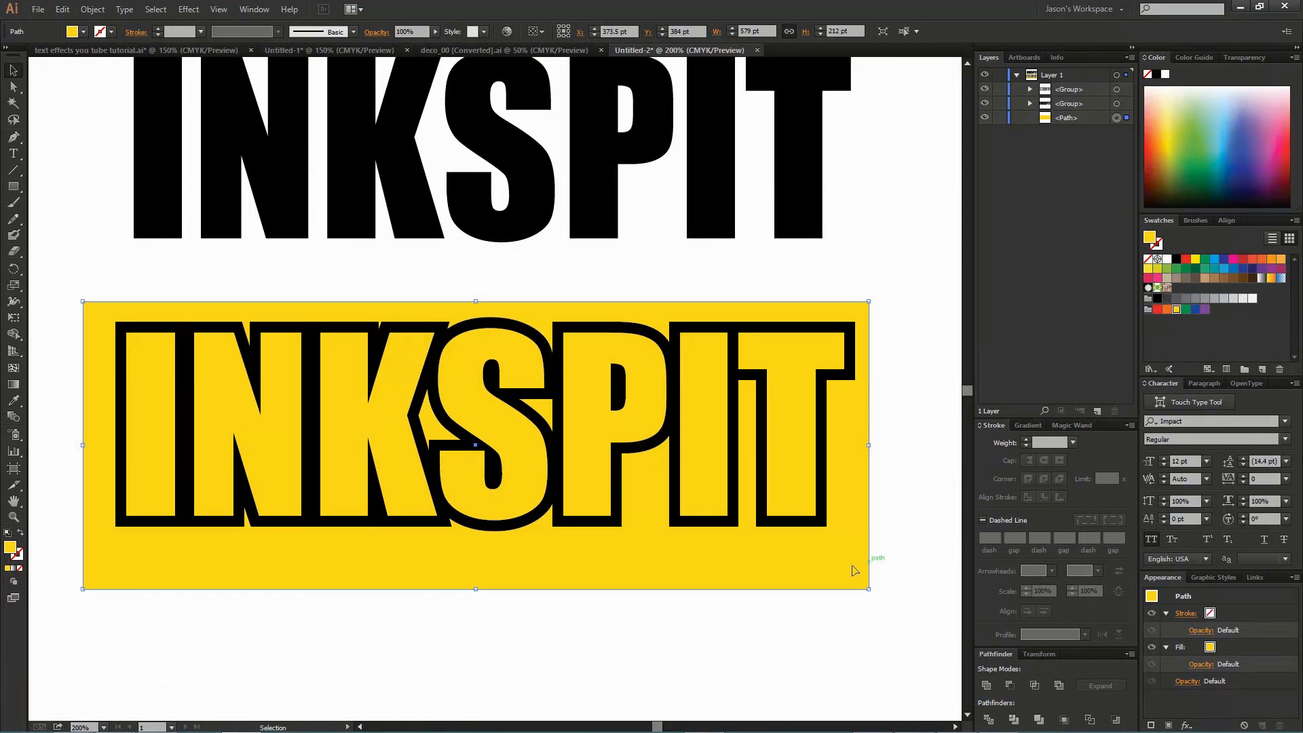
- Nudge the yellow rectangle down and back to check the cut-out INKSPIT decal
{"action": "left_click_drag", "start_coordinate": [475, 445], "coordinate": [499, 549]}
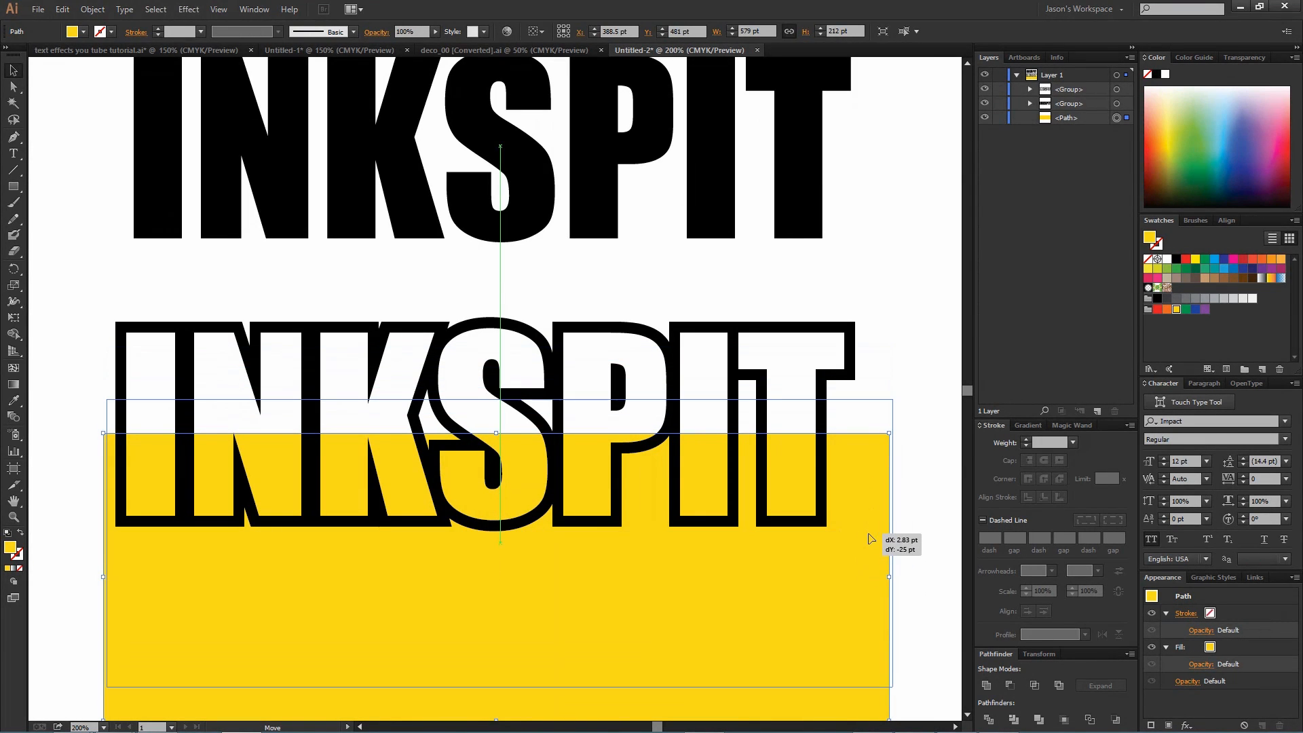
{"action": "left_click_drag", "start_coordinate": [870, 538], "coordinate": [860, 480]}
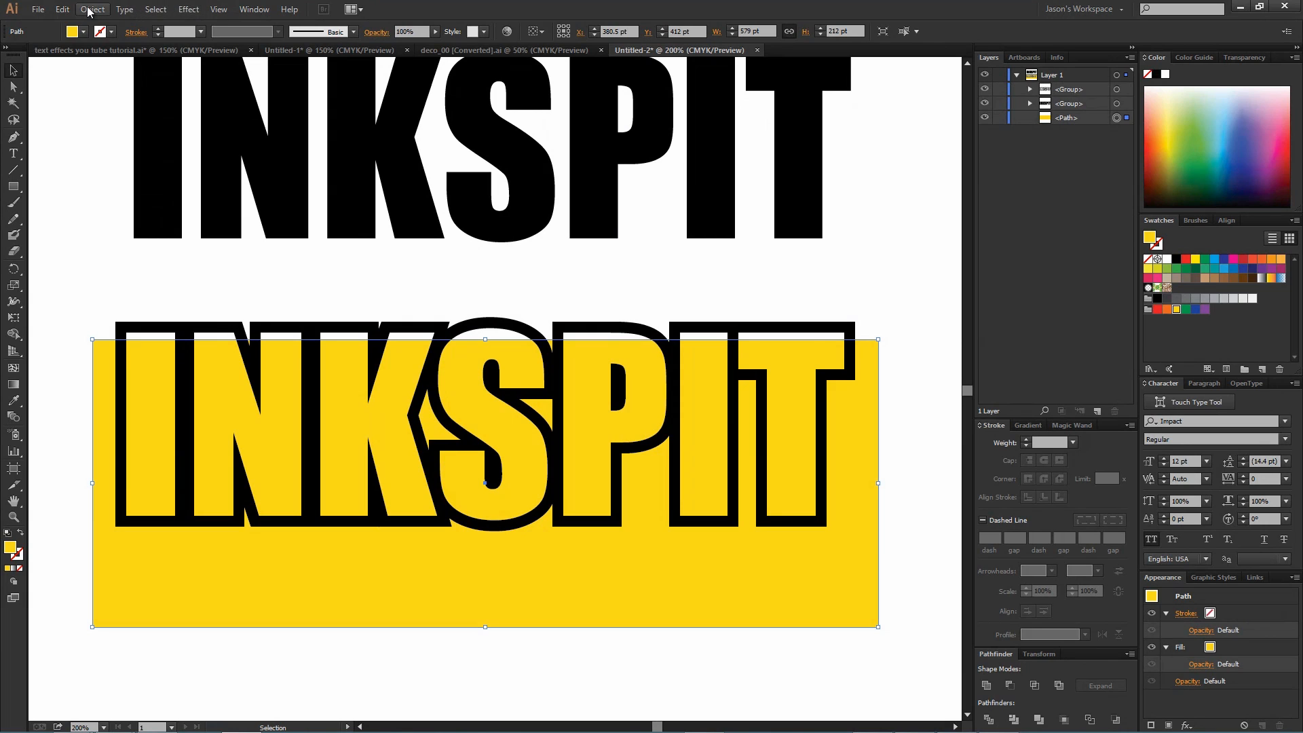
{"action": "left_click", "coordinate": [91, 9]}
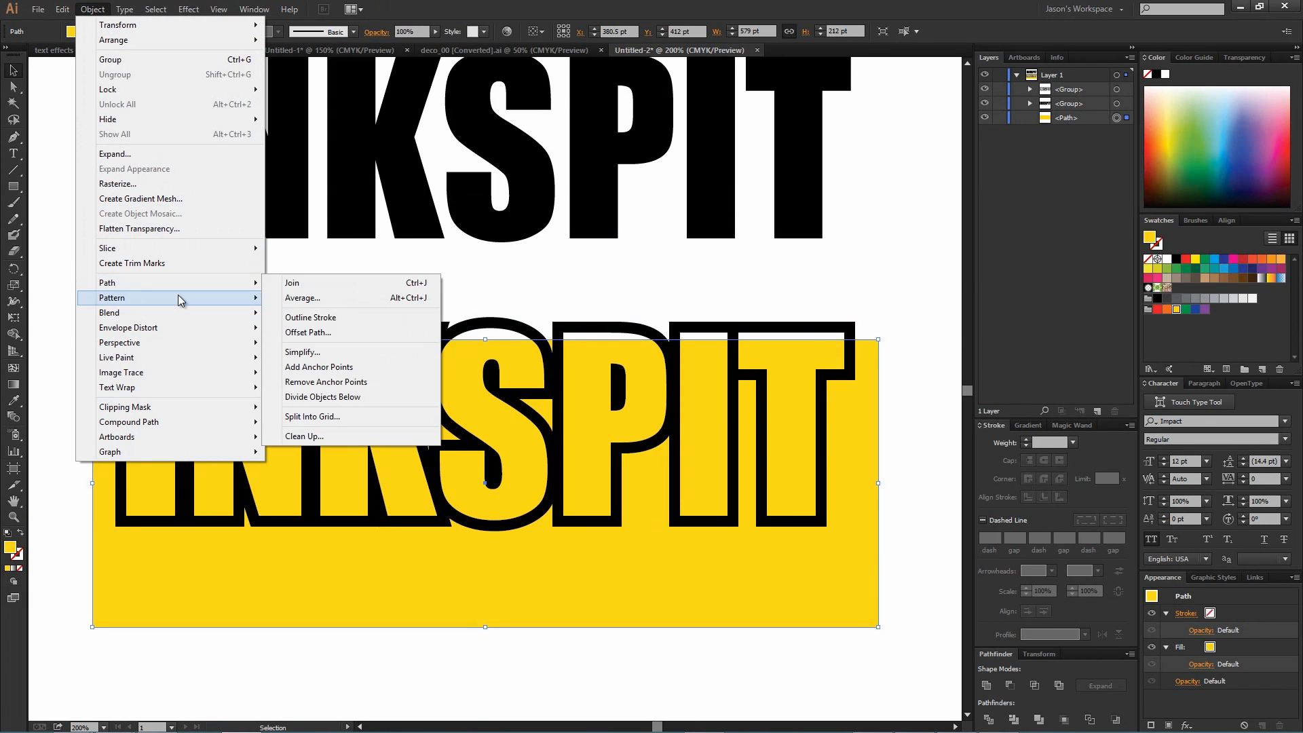
{"action": "mouse_move", "coordinate": [767, 254]}
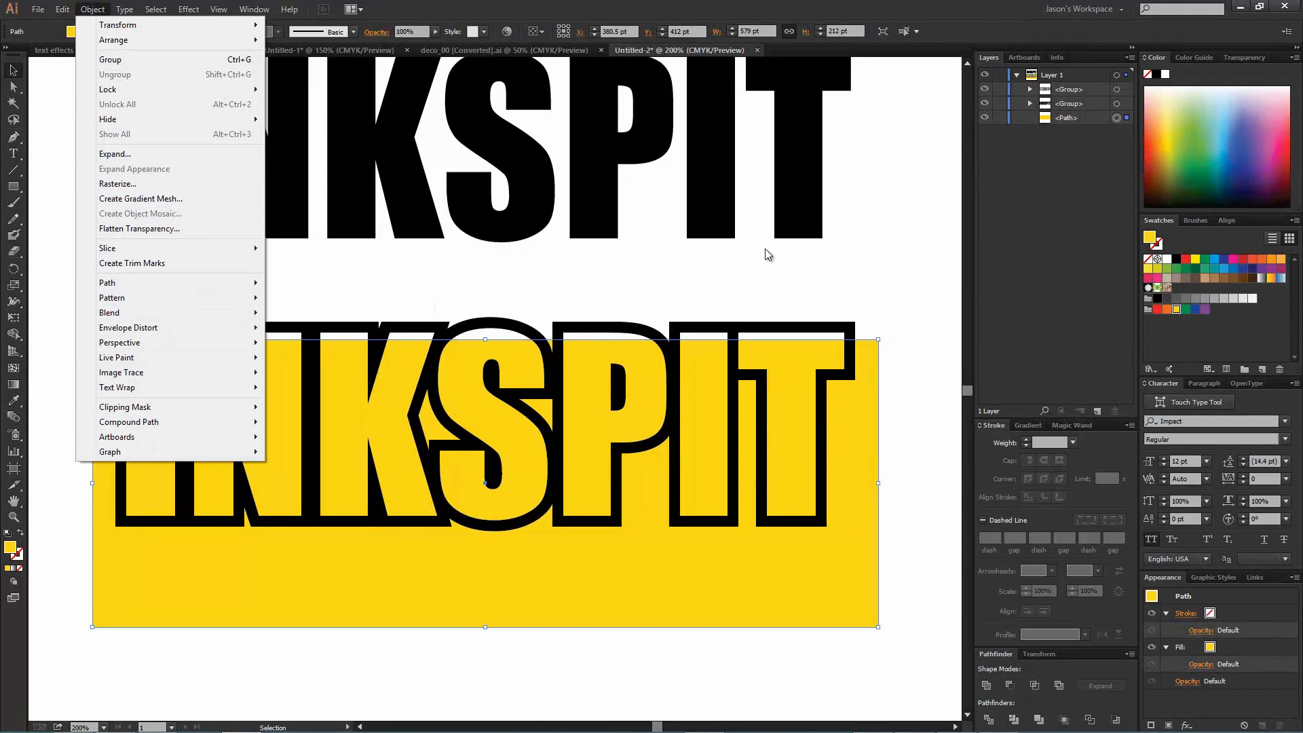
{"action": "mouse_move", "coordinate": [871, 420]}
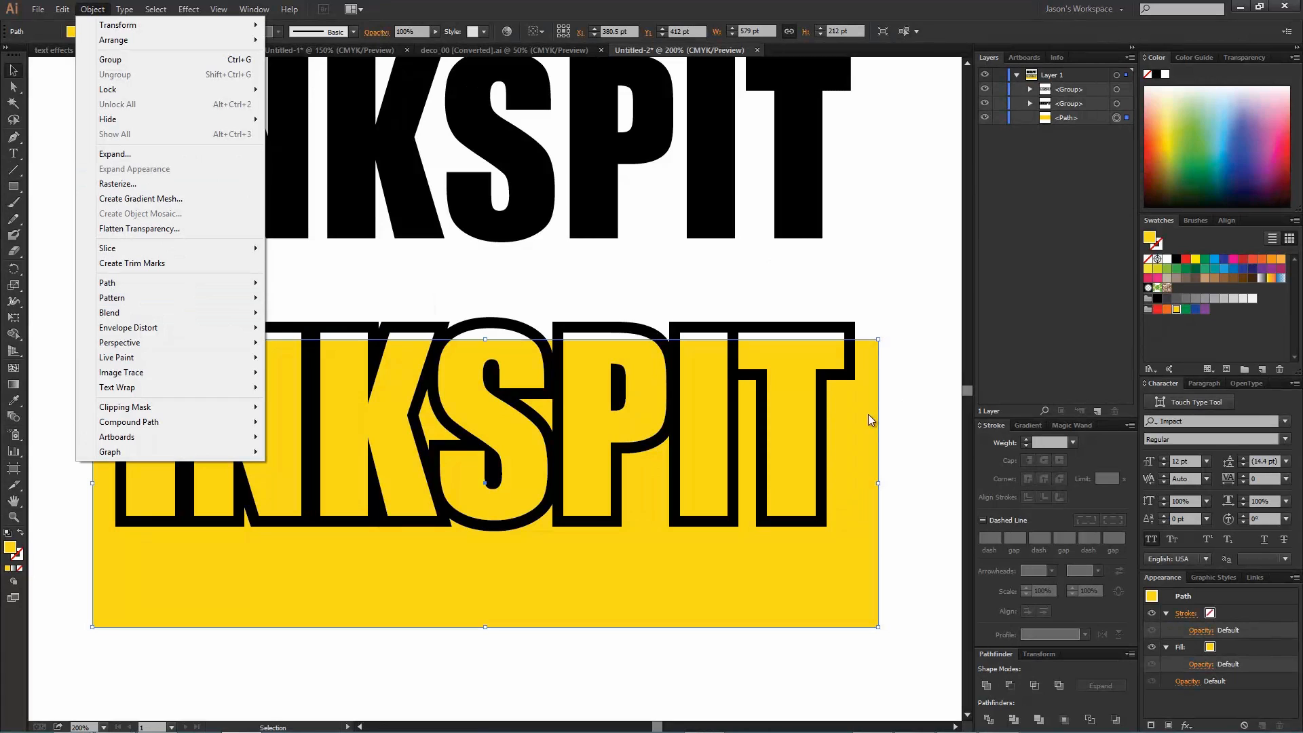